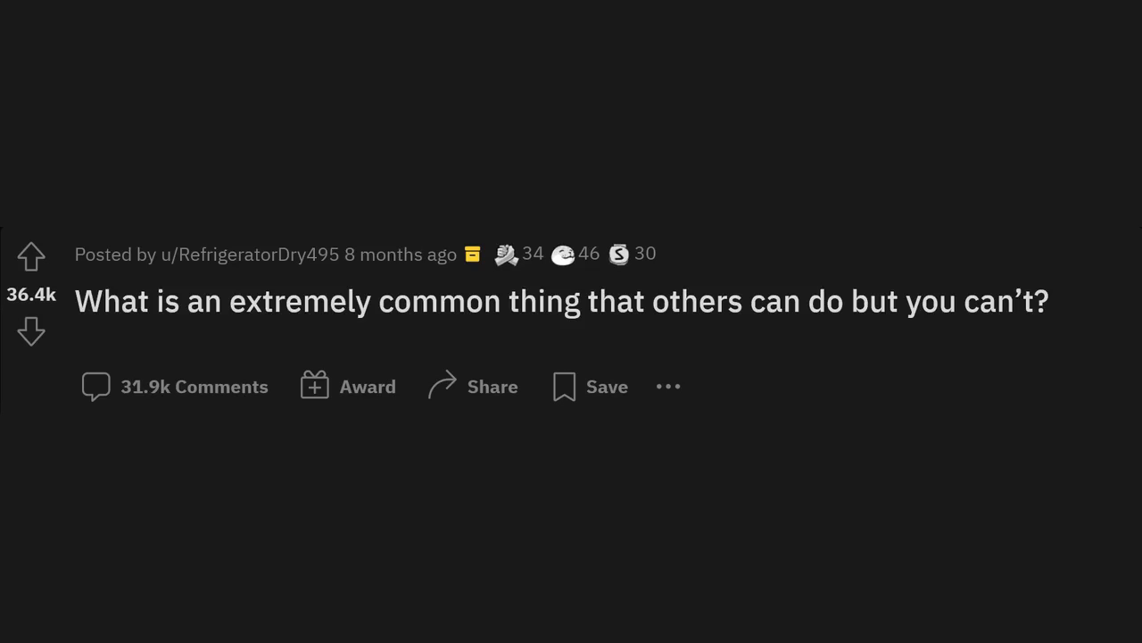
pyautogui.scroll(-3)
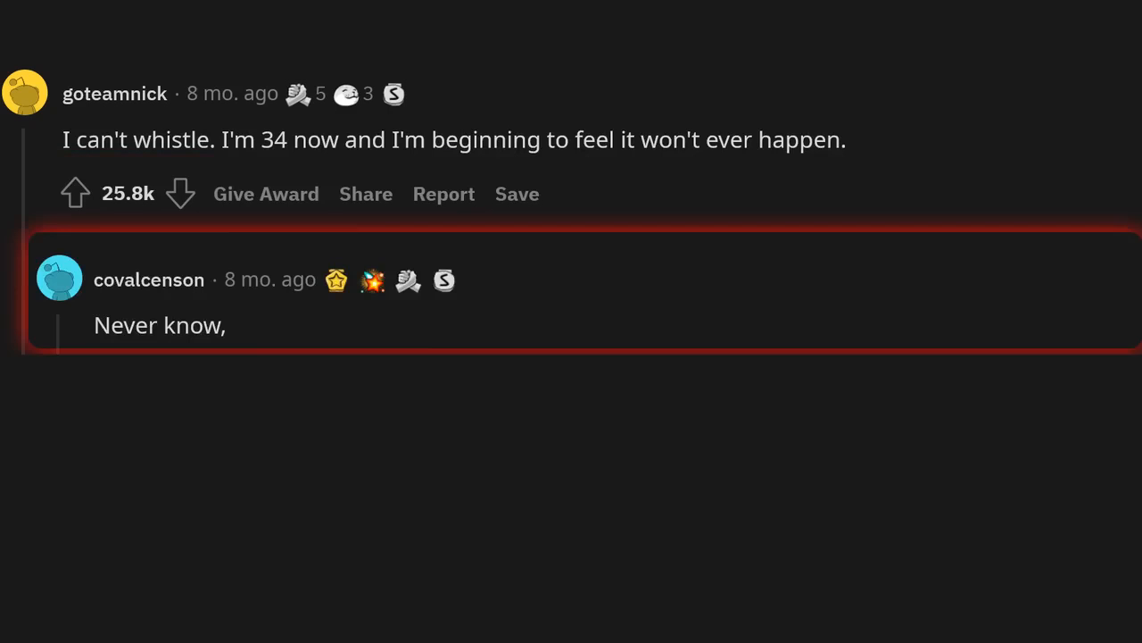
pyautogui.write("I didn't learn until I was 18 and it was a complete accident.")
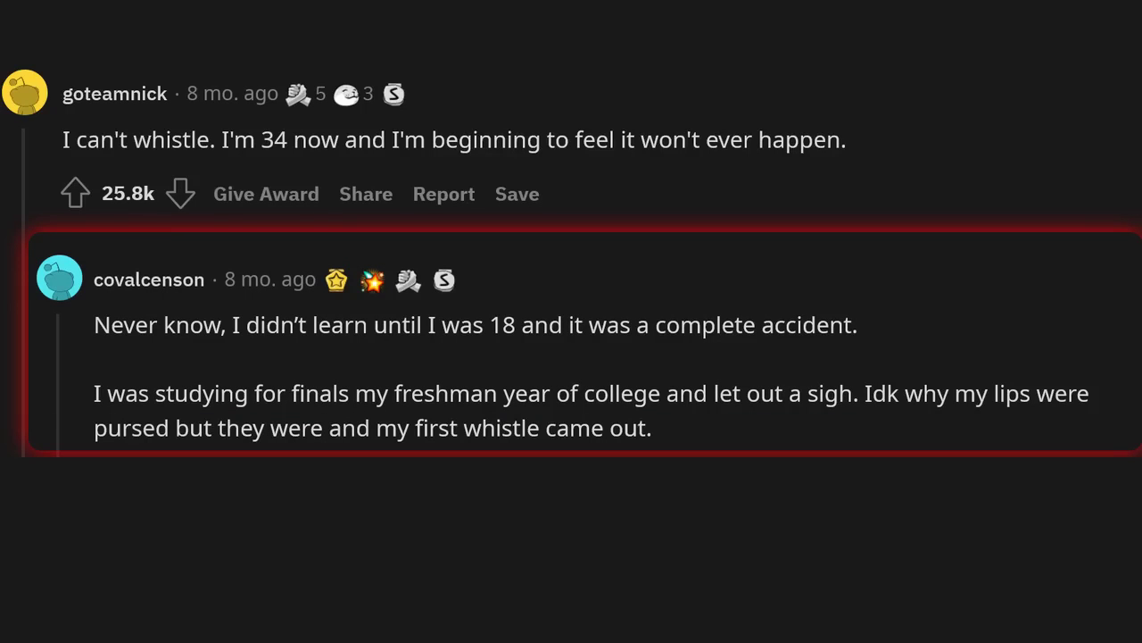
pyautogui.write('It was 100% an accident.')
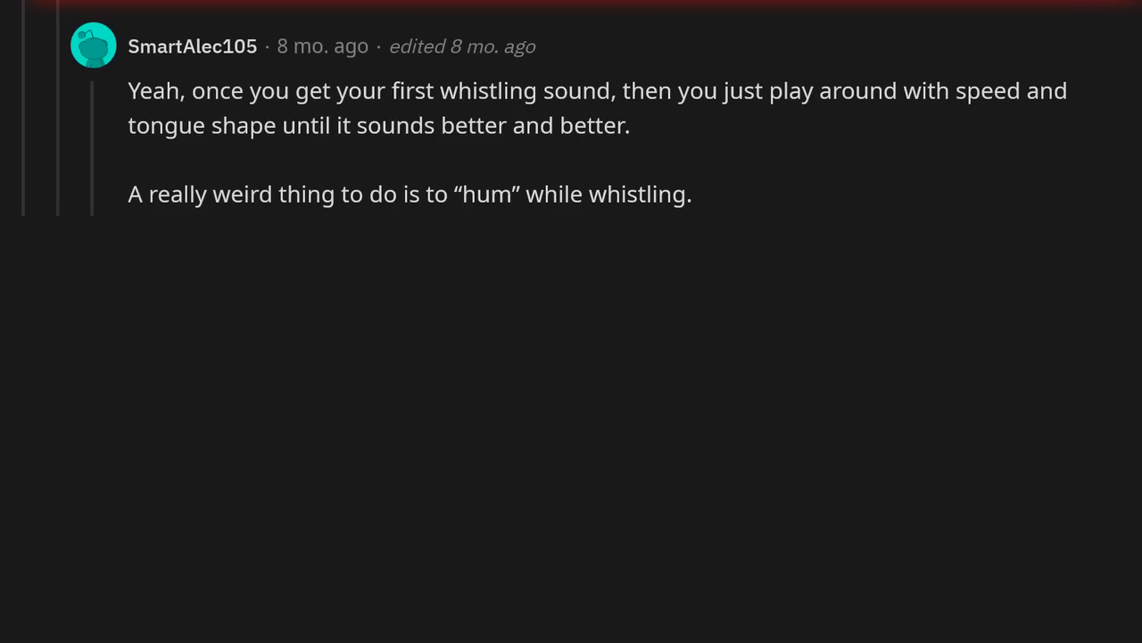
pyautogui.write("It's tricky to get it to line up.")
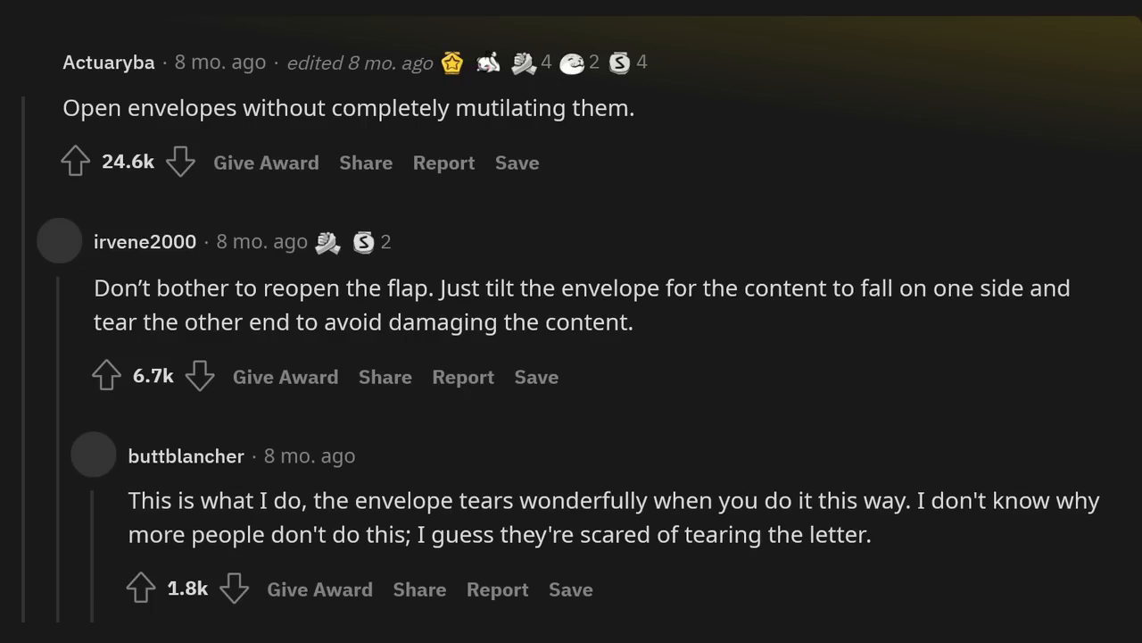
pyautogui.scroll(-3)
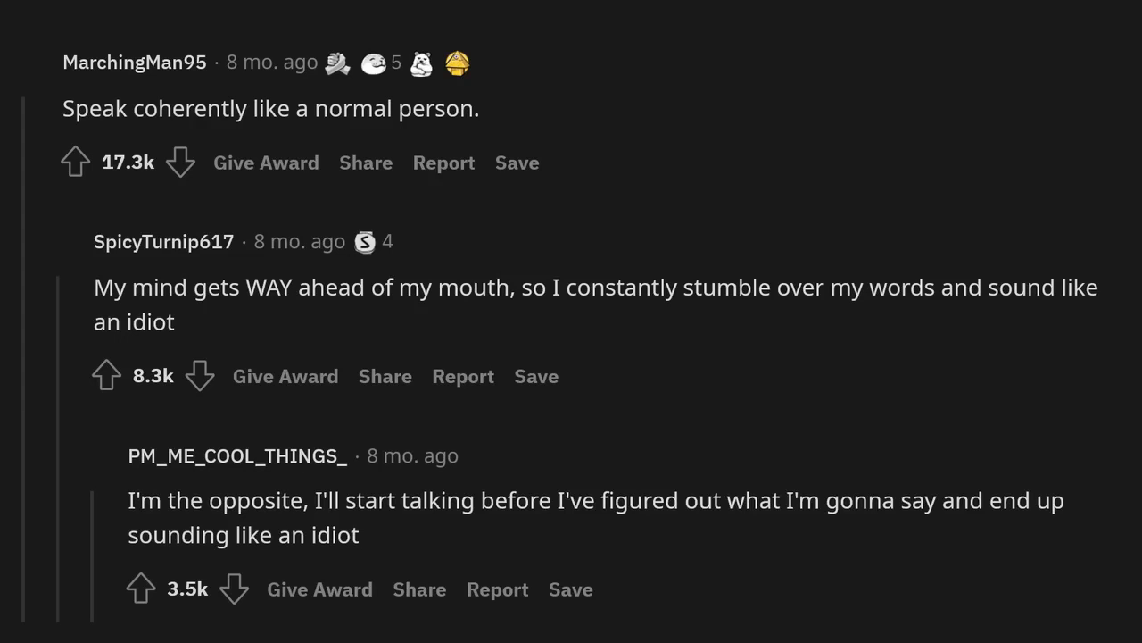
pyautogui.scroll(-3)
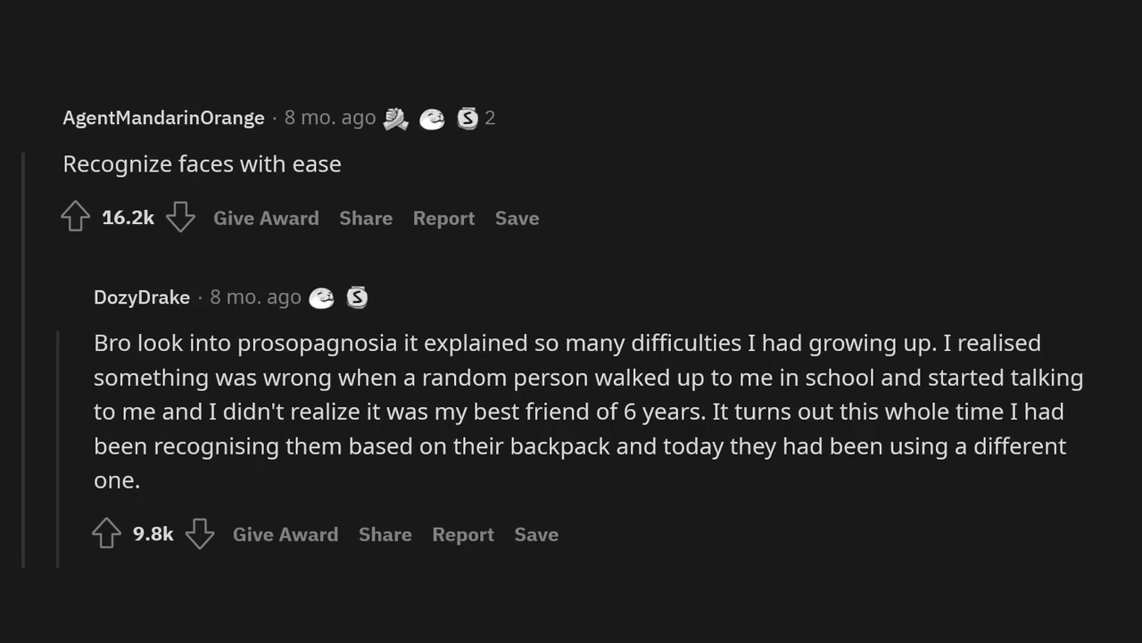
pyautogui.scroll(-3)
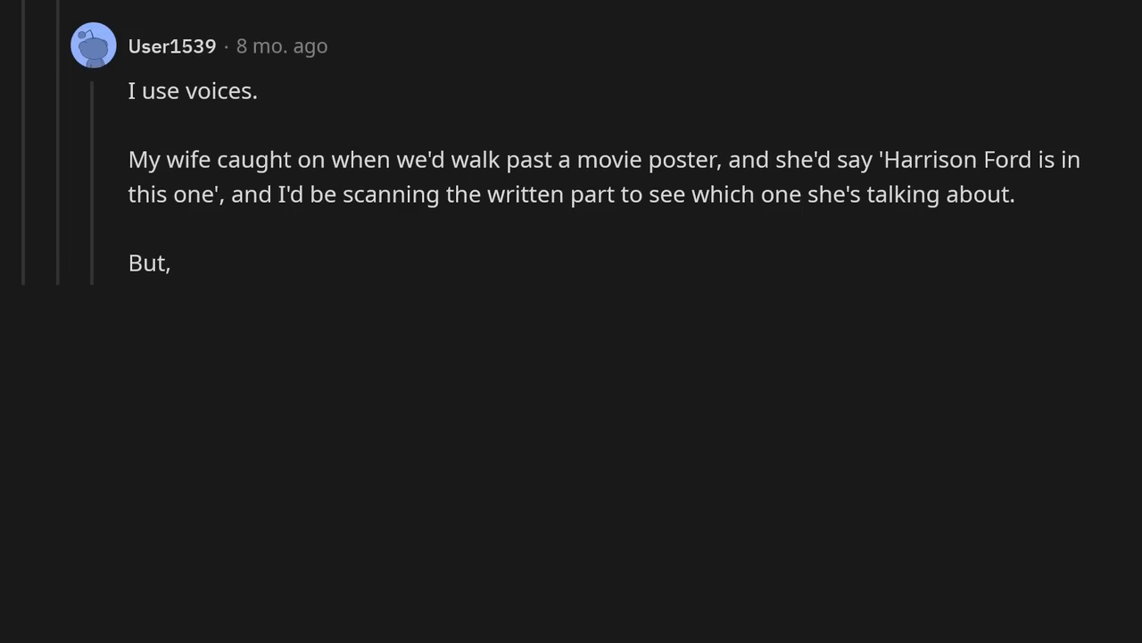
pyautogui.write("we'd watch cartoons and I'd say 'Oh,")
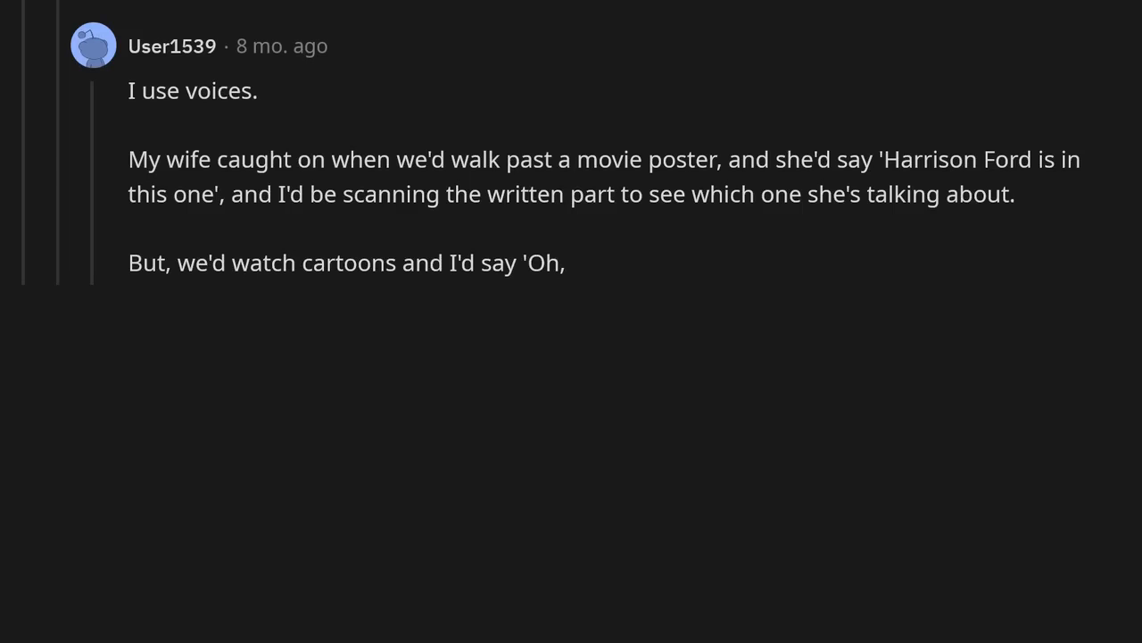
pyautogui.write("neat, that's Levar Burton', and she'd look at me like I was crazy.")
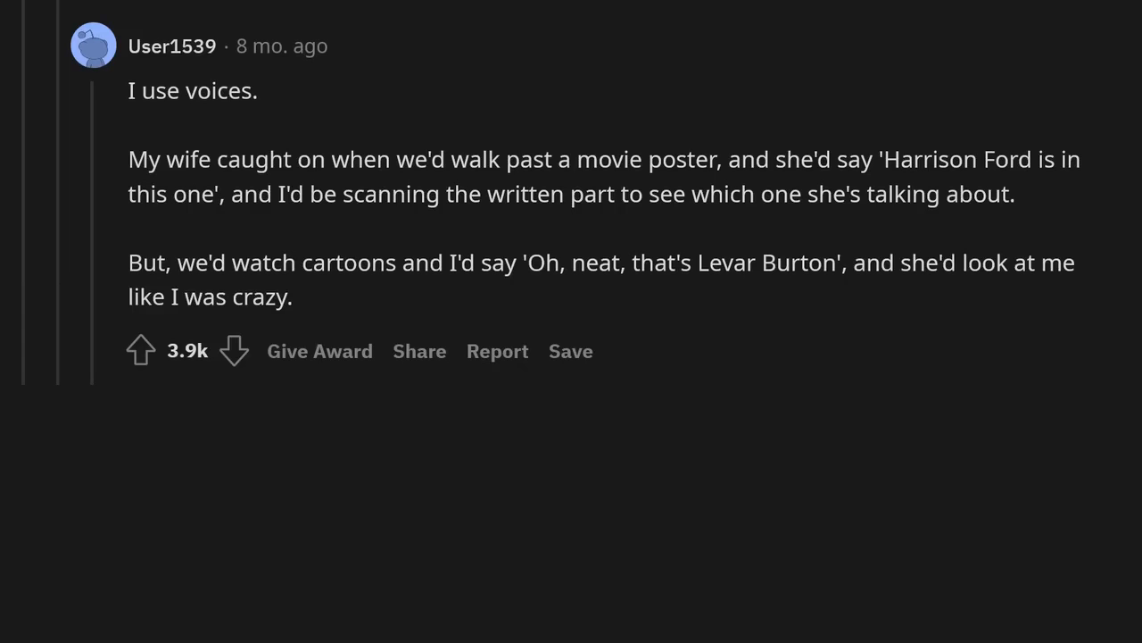
pyautogui.scroll(-3)
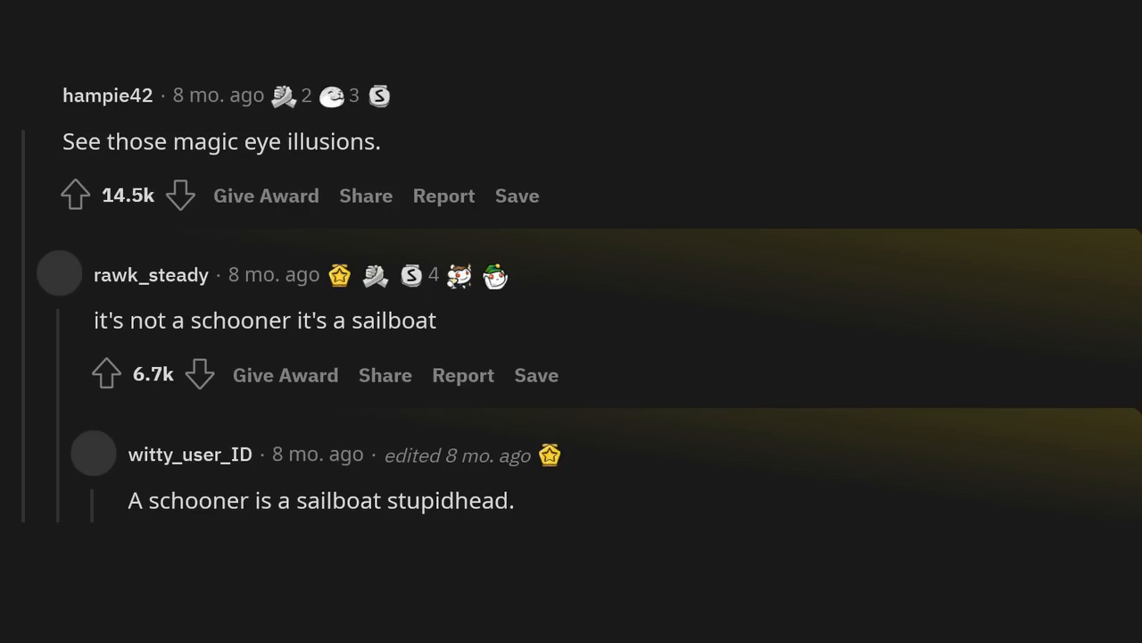
pyautogui.write('Edit: my first ever gold!')
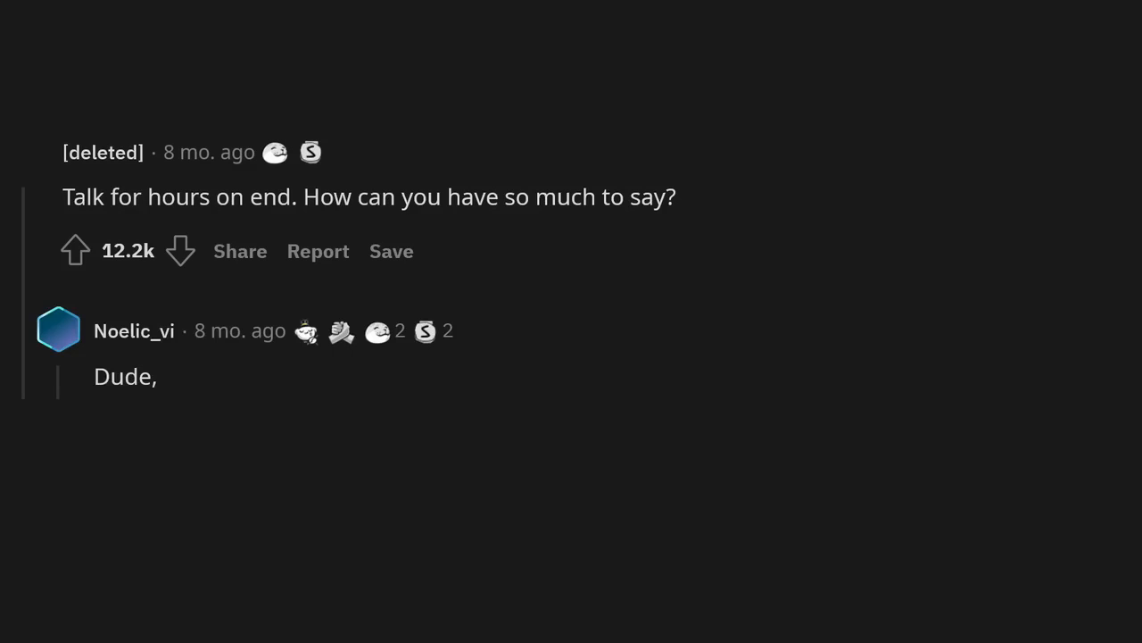
pyautogui.write("as someone who can never stop talking even I don't know how its possible.")
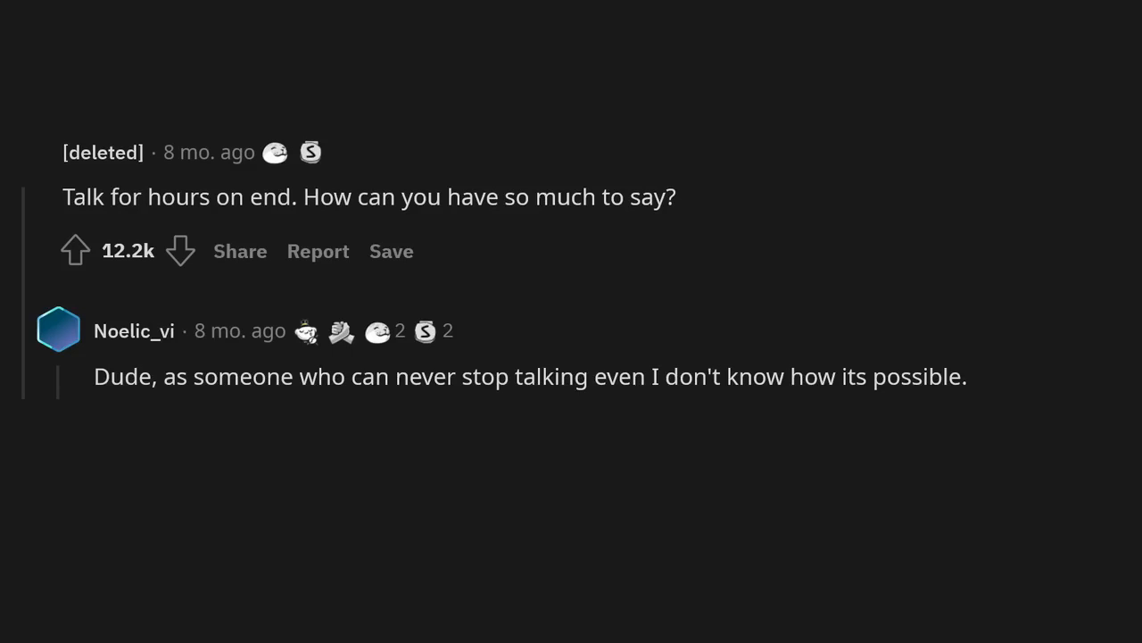
pyautogui.write('Its like a wikipedia article,')
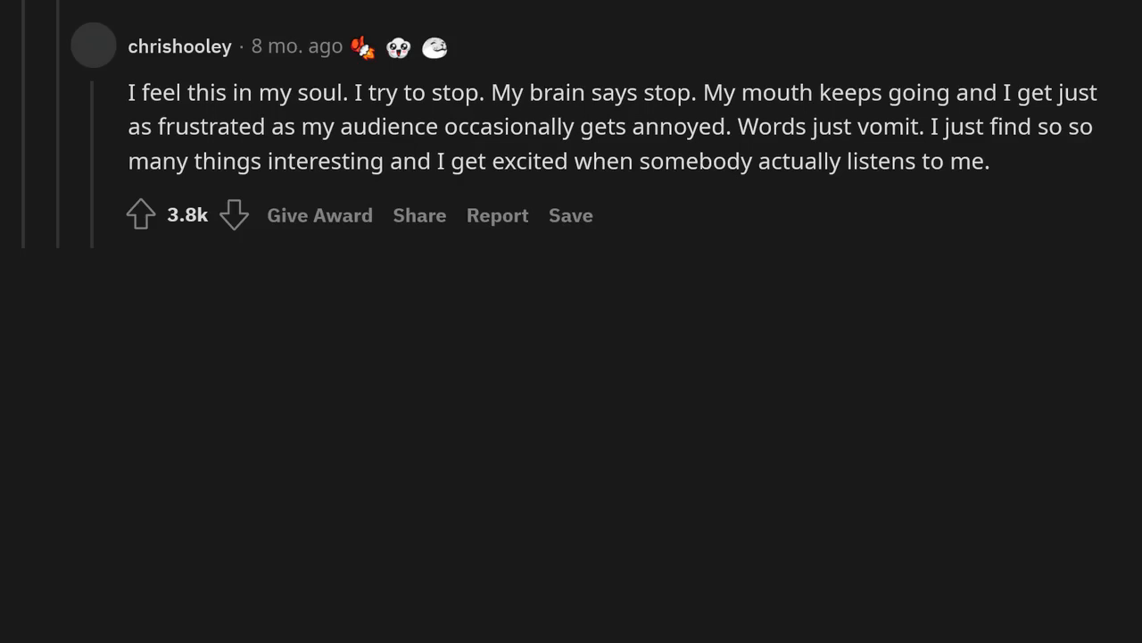
pyautogui.scroll(-3)
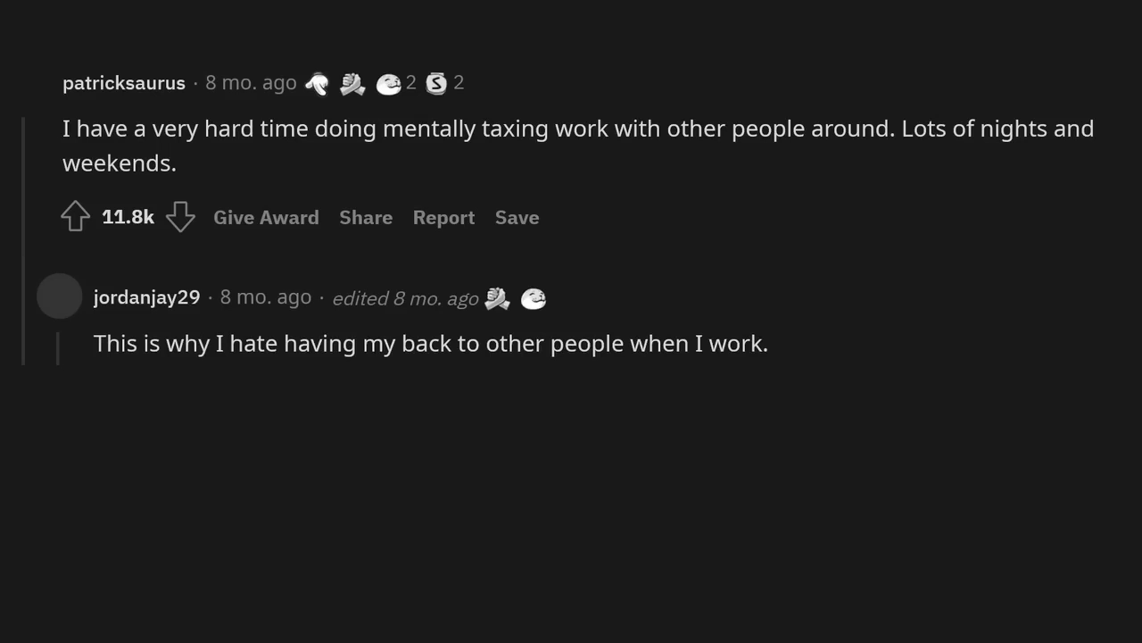
pyautogui.write("I don't want them seeing my computer screen,")
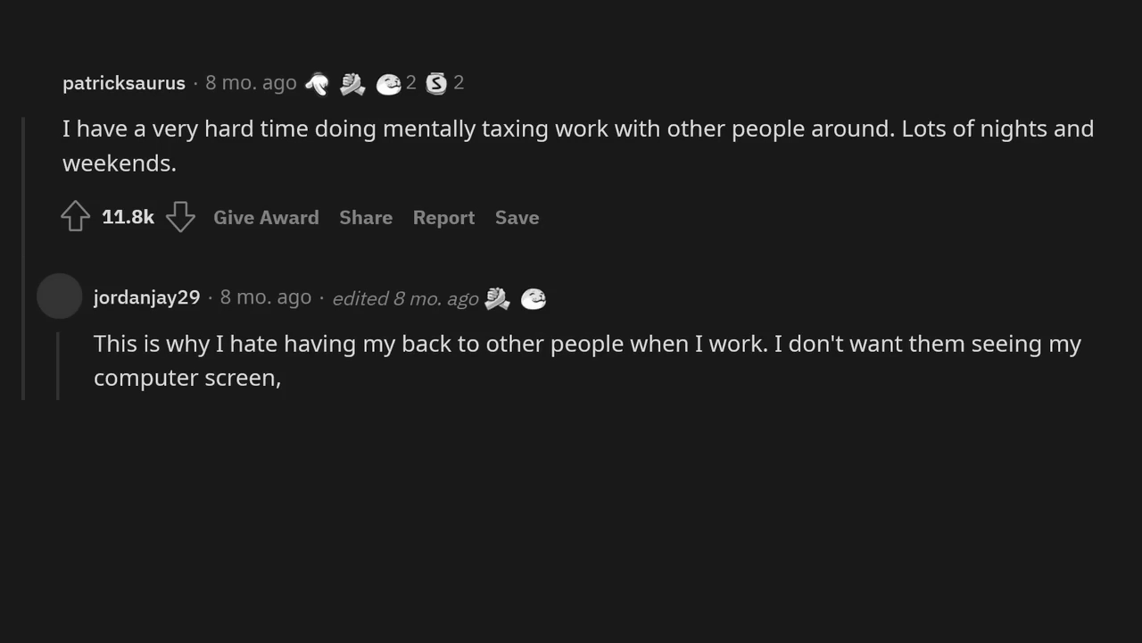
pyautogui.write("I don't want them watching my work.")
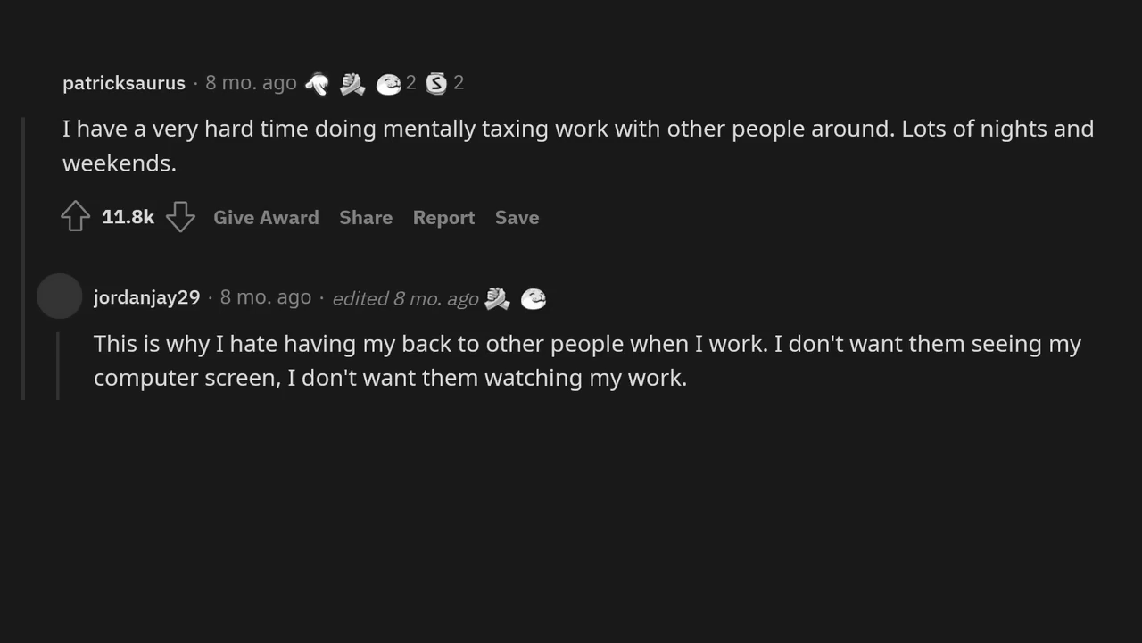
pyautogui.write("I can't do major writing,")
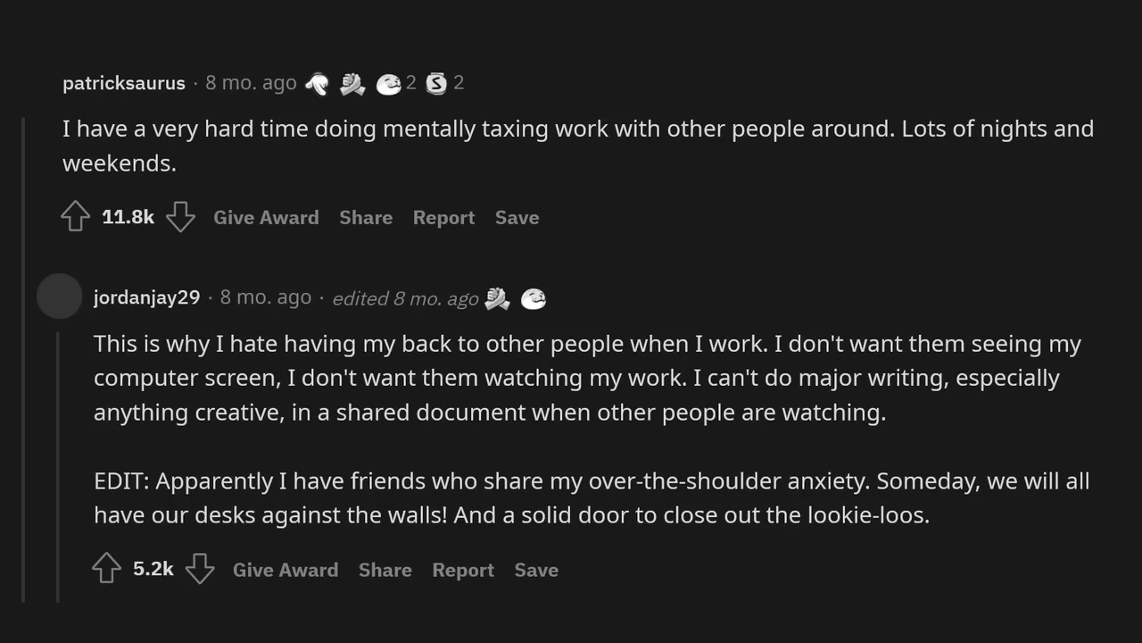
pyautogui.scroll(-3)
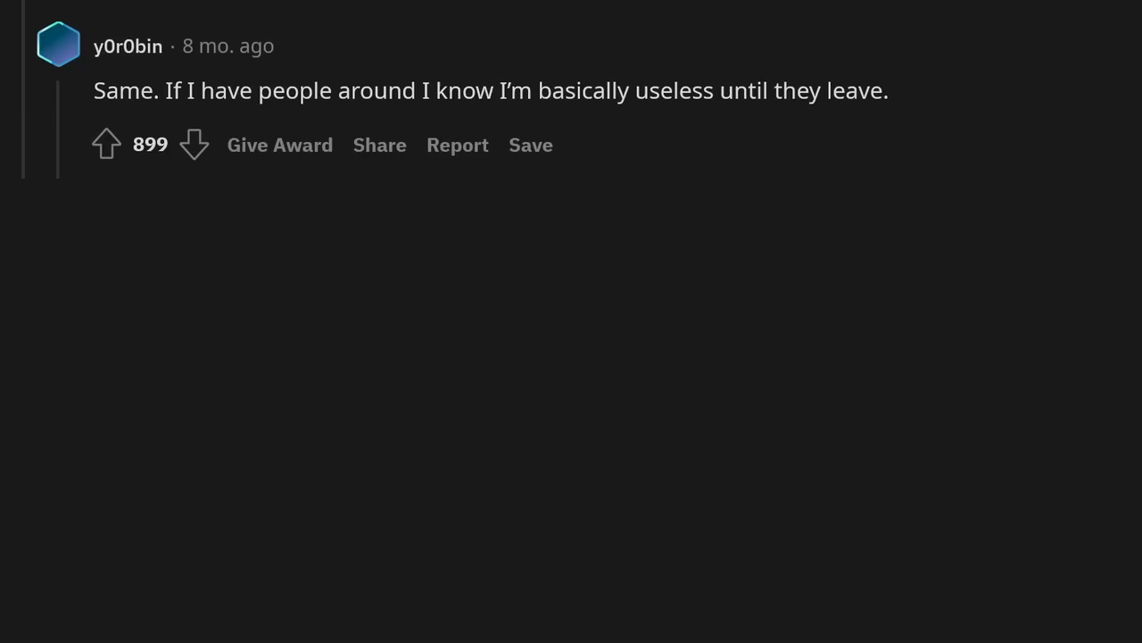
pyautogui.scroll(-3)
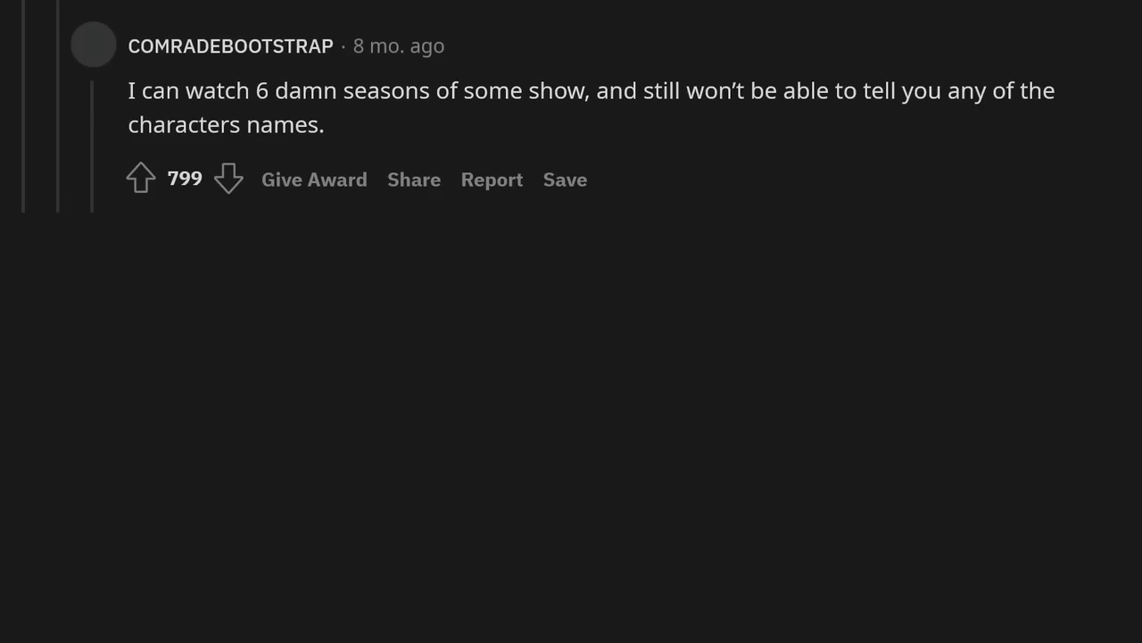
pyautogui.scroll(-3)
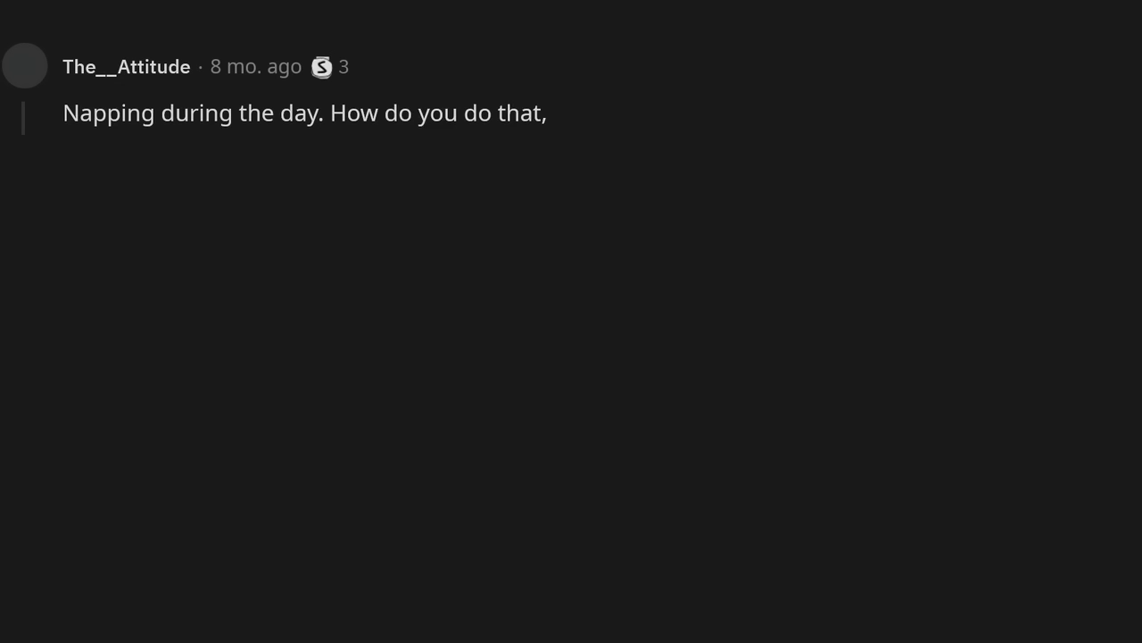
pyautogui.write("nappers? Can't do.")
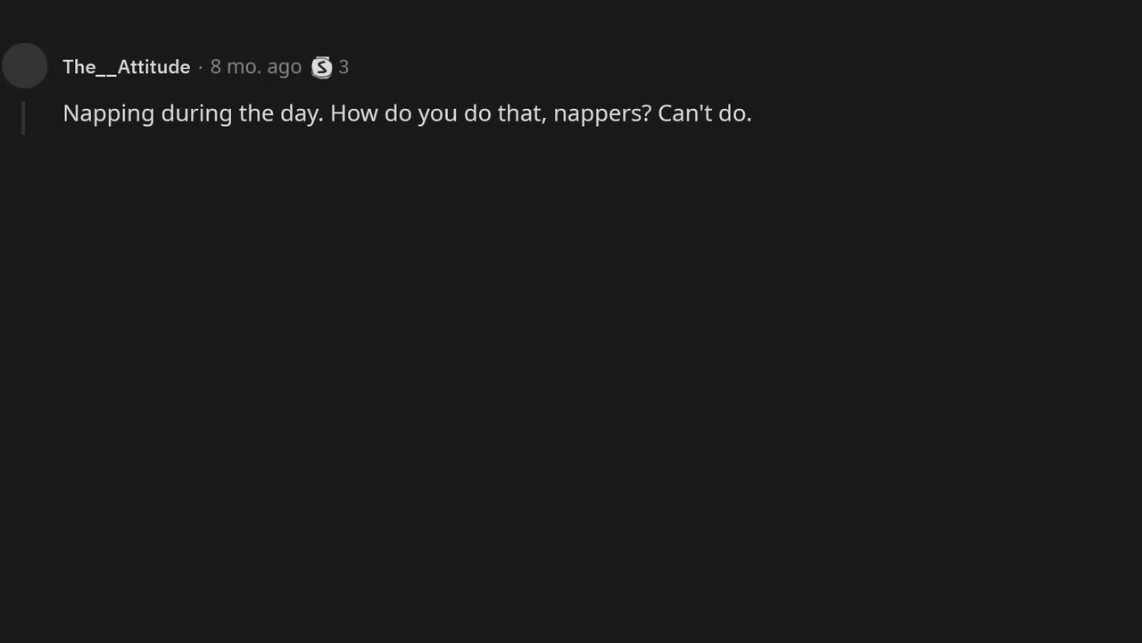
pyautogui.write("Even if I'm extremely tired. Even if I slept 2 hours last night.")
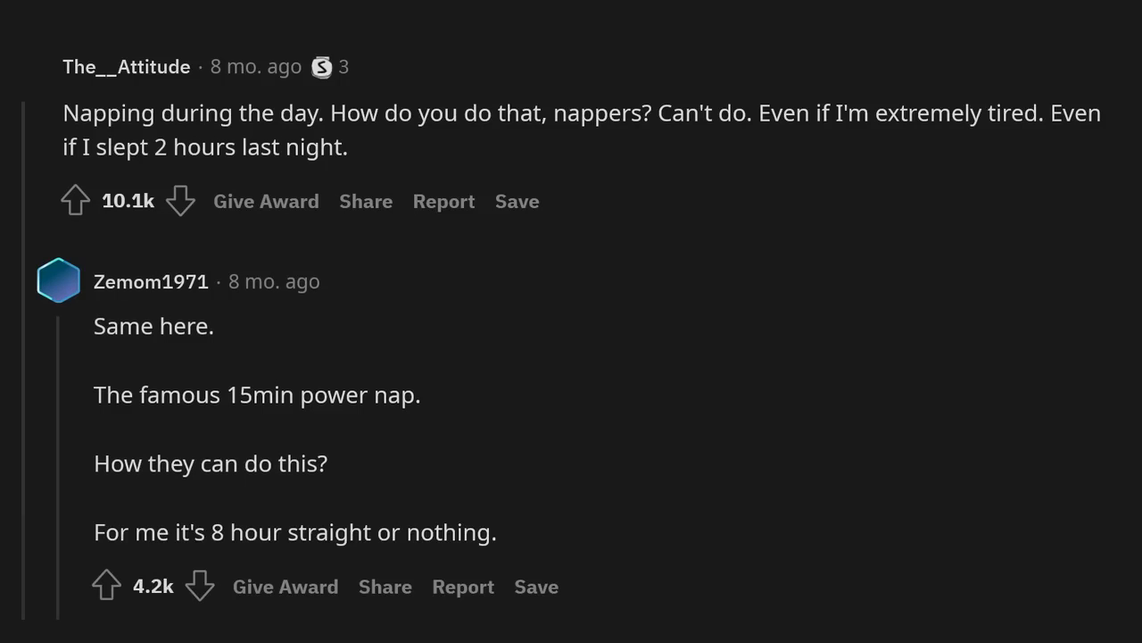
pyautogui.scroll(-3)
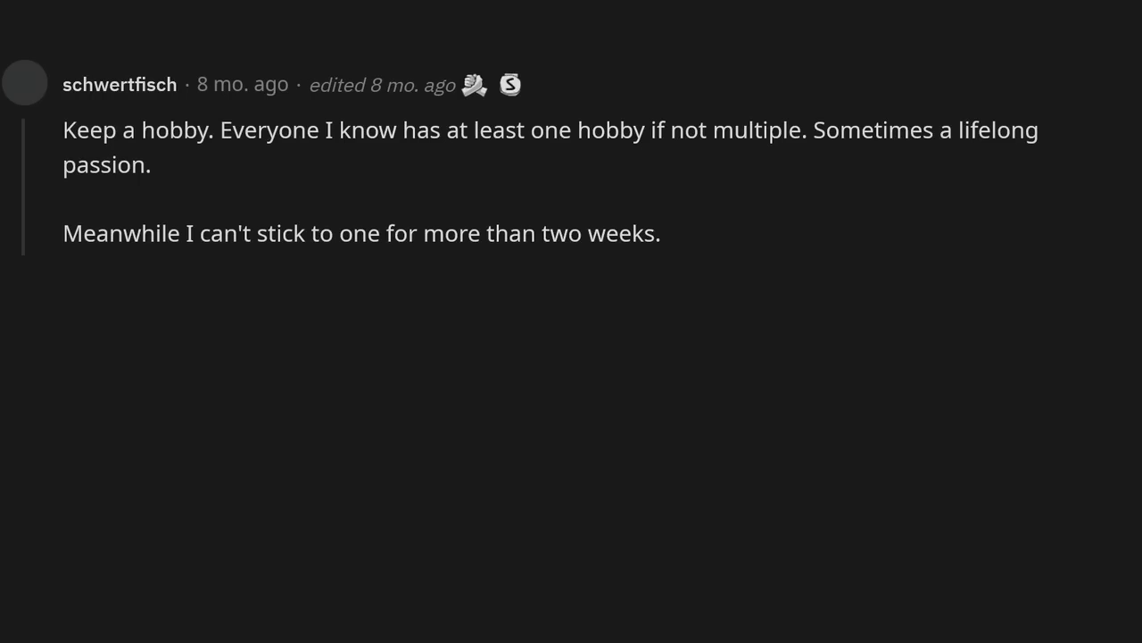
pyautogui.write('Edit: Since a lot of people commented this - might be adhd, might not be adhd. Runs in the family and some stuff def. fits Never been checked, I just roll with it')
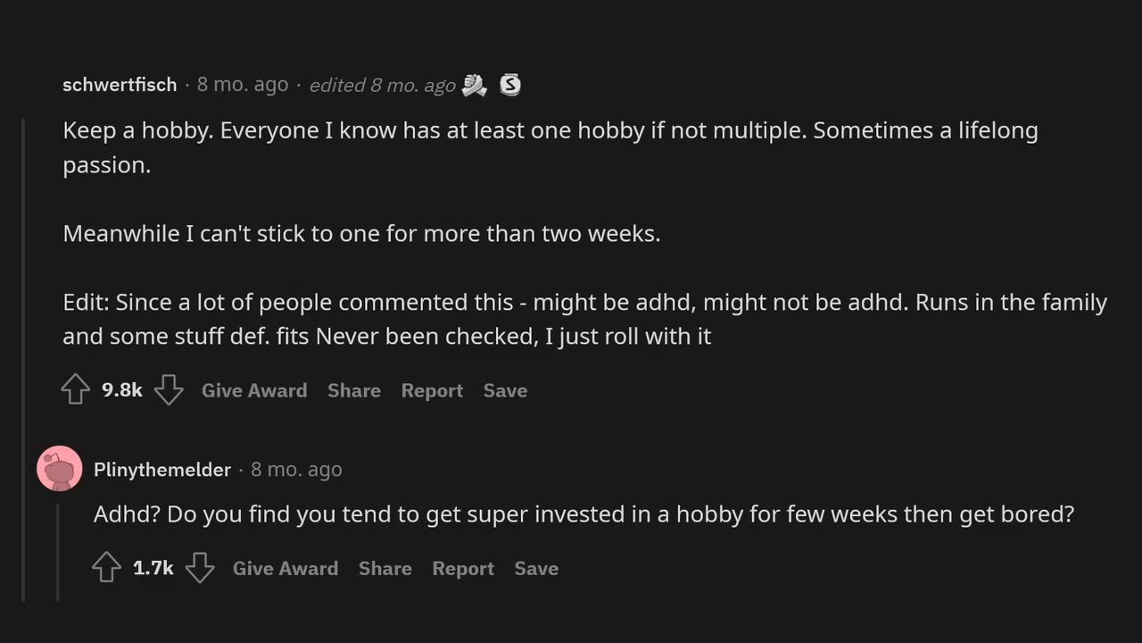
pyautogui.scroll(-3)
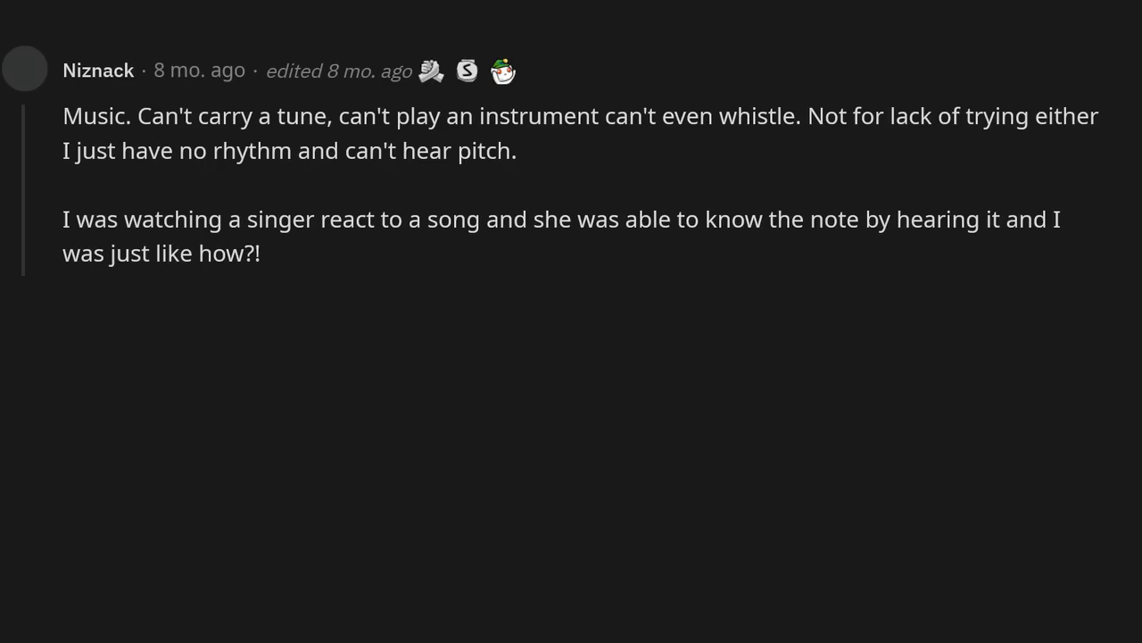
pyautogui.write('Edit: obligatory wow this blew up.')
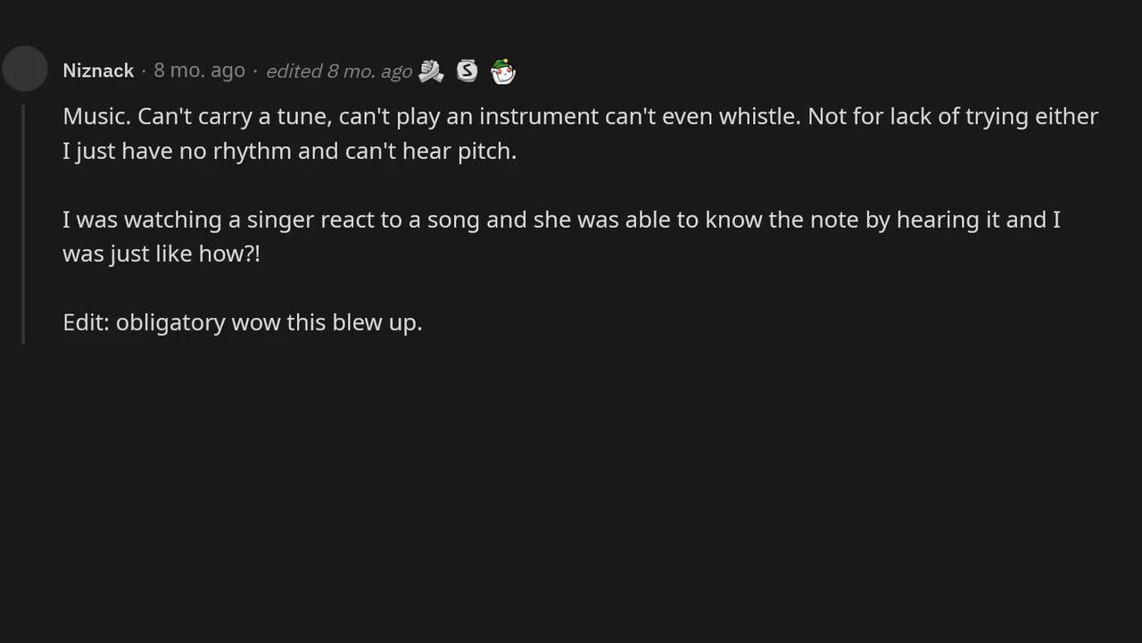
pyautogui.write('For context, since I was a kid I was in music programs.')
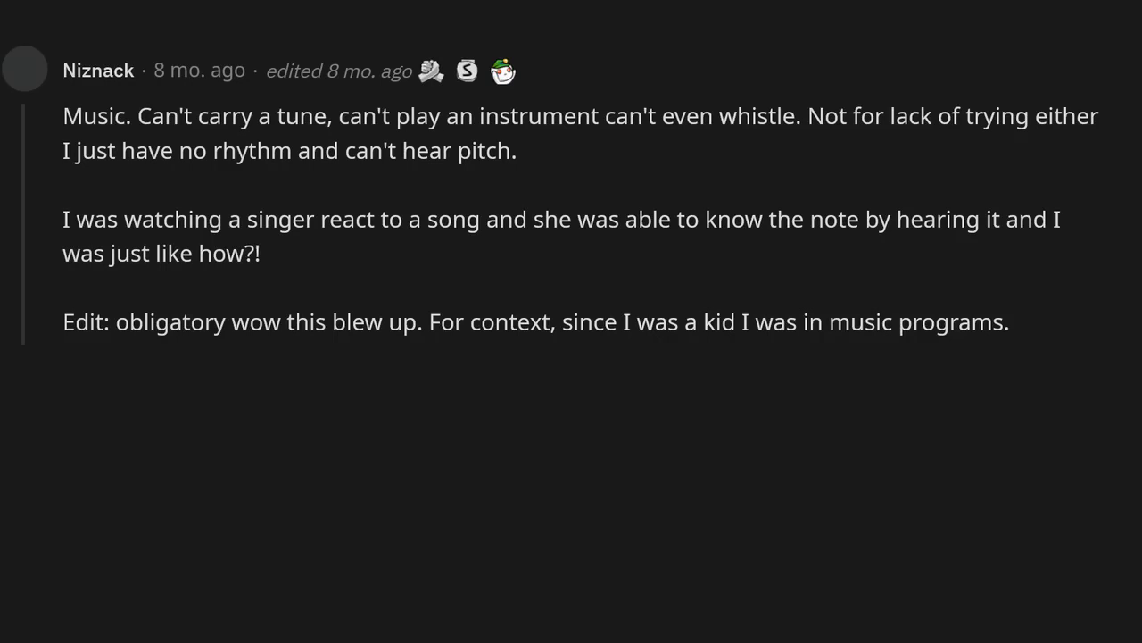
pyautogui.write("I've tried trumpet,")
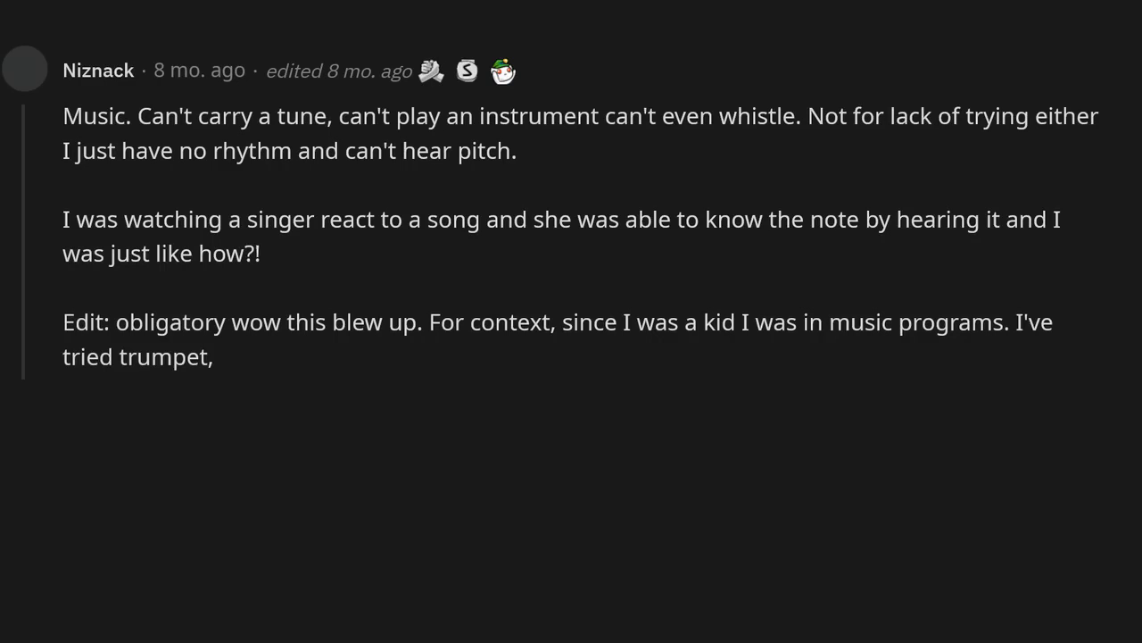
pyautogui.write('clarinet,')
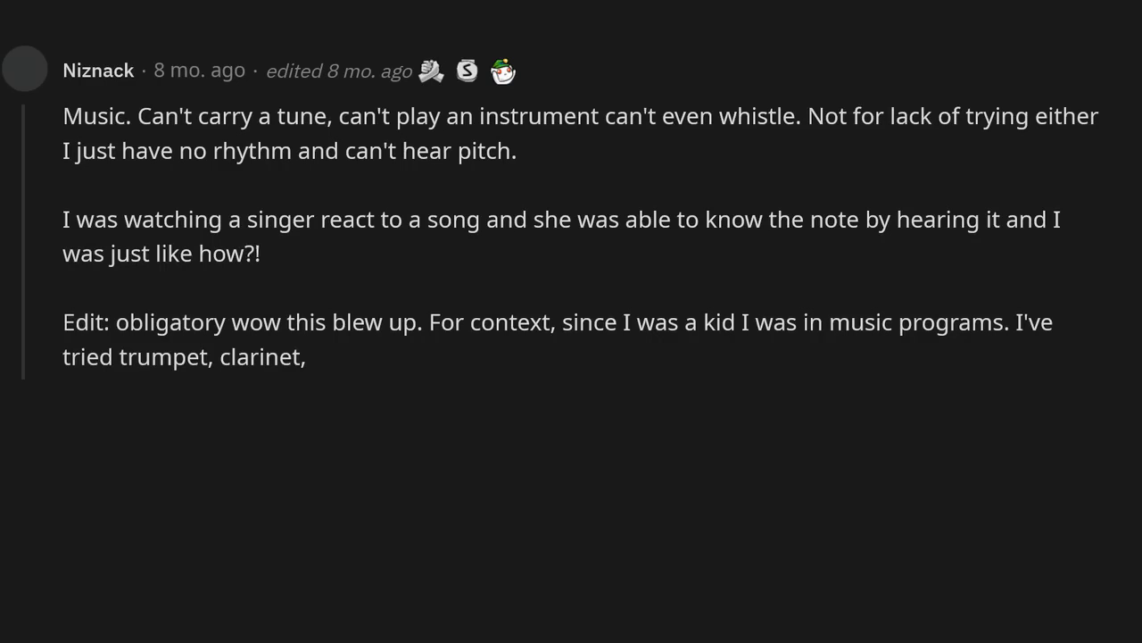
pyautogui.write('piano, guitar, drums,')
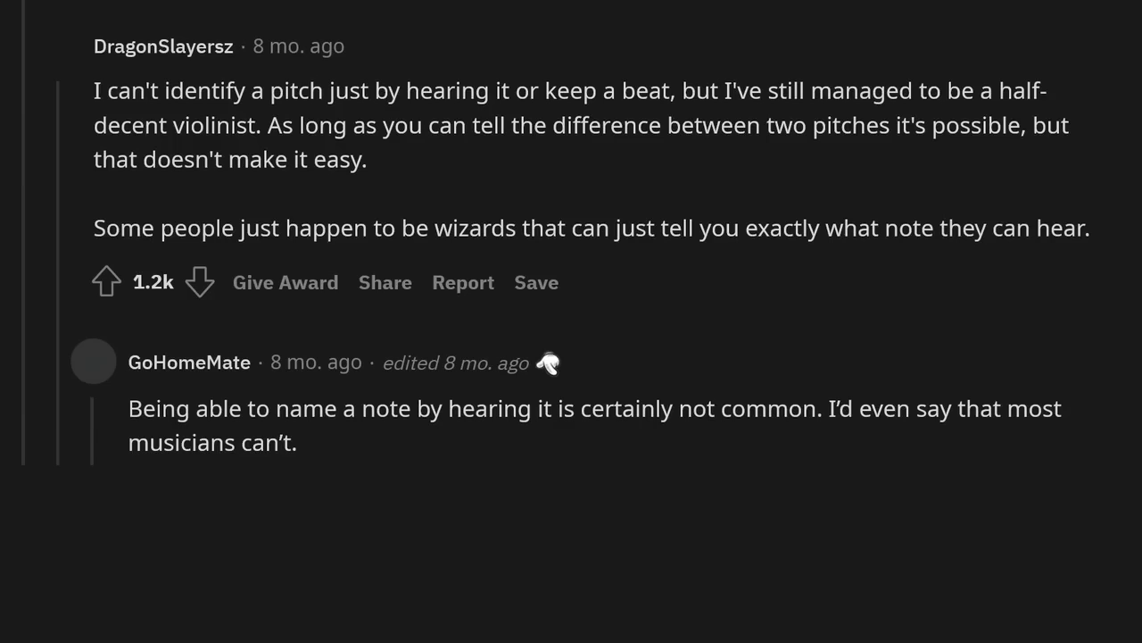
pyautogui.write('If you can, you have ‘perfect pitch’. Less than 1 in 10,000 people have this ability (')
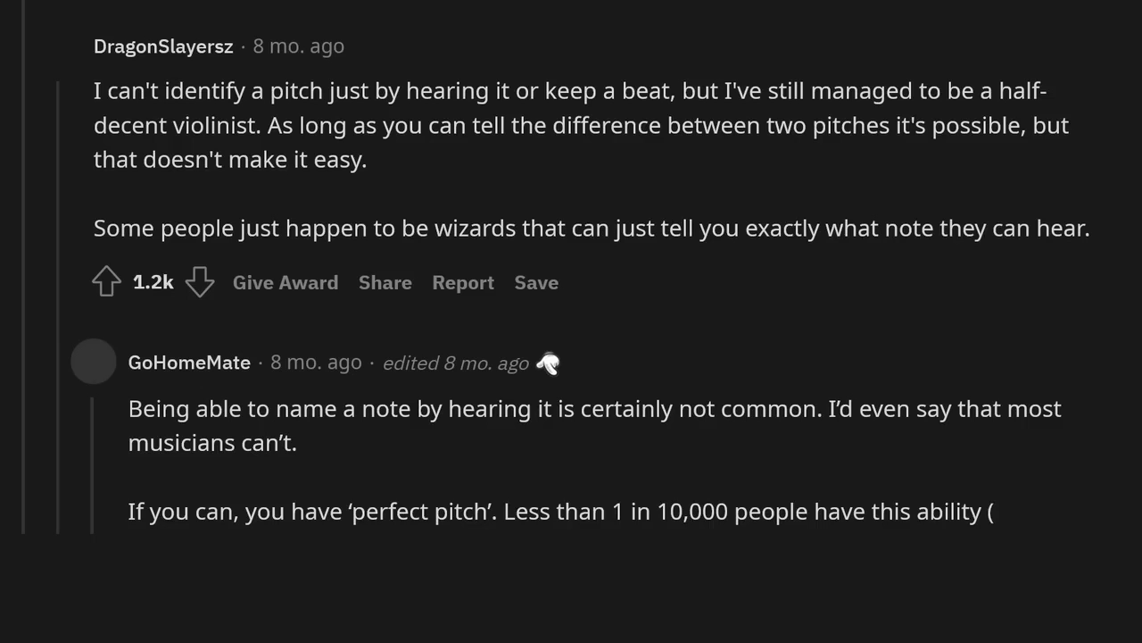
pyautogui.scroll(-3)
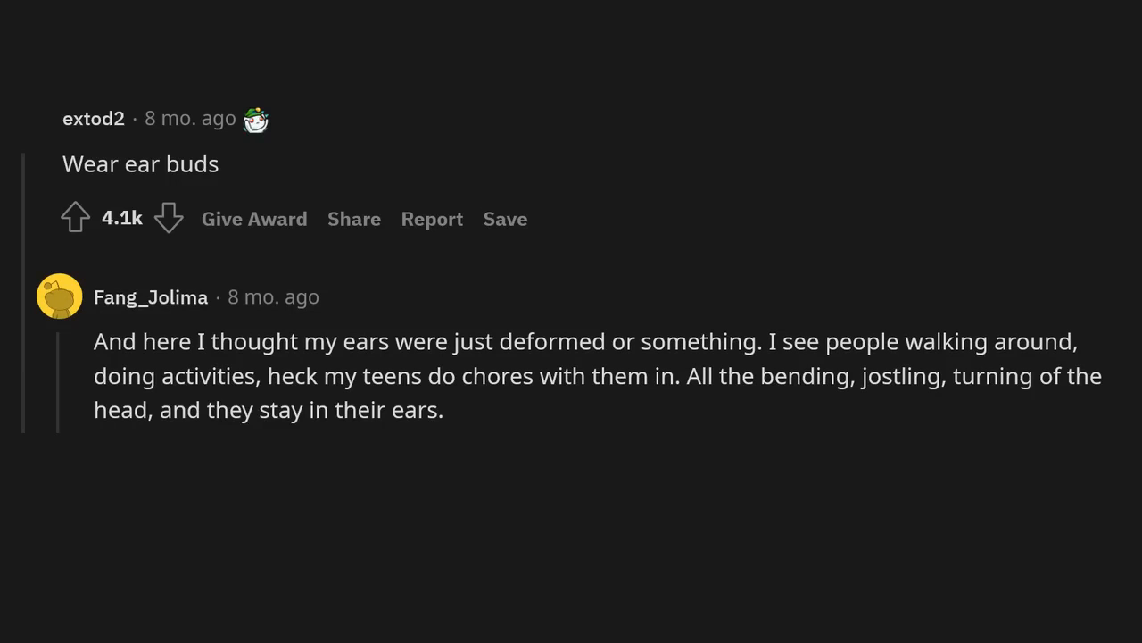
pyautogui.write("I can't move or they'll fall out.")
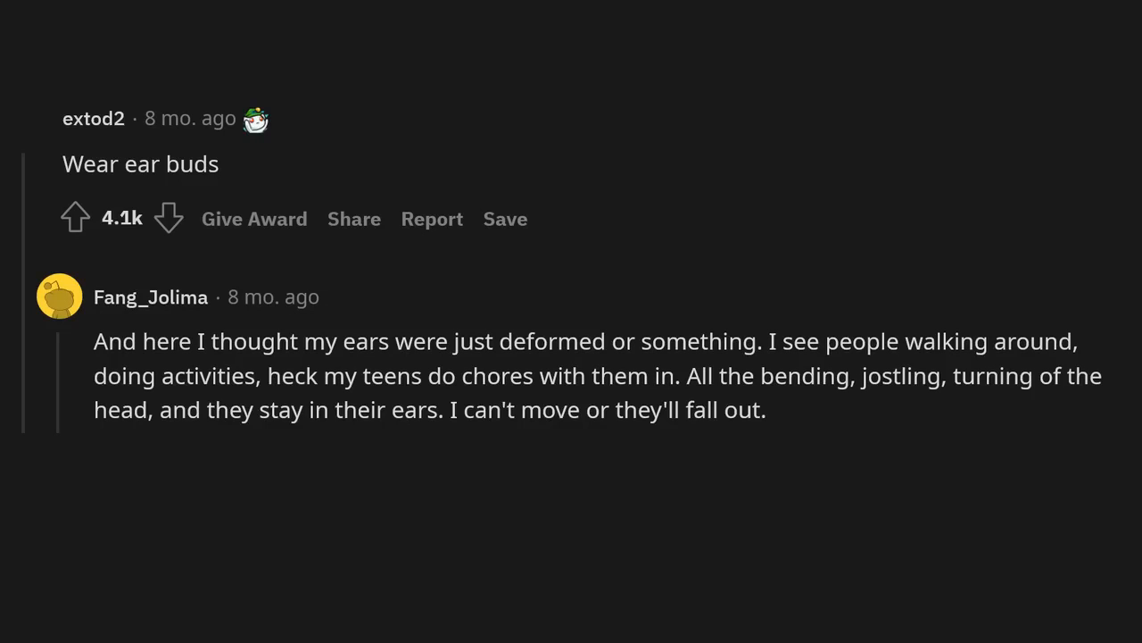
pyautogui.write("Hell, they'll fall out in a few")
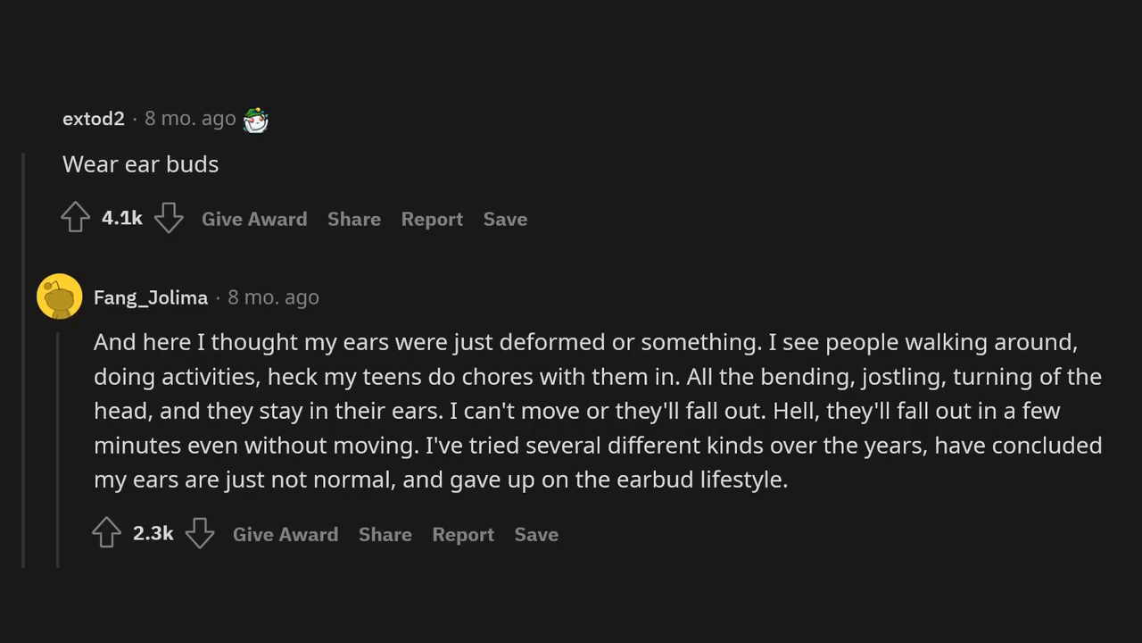
pyautogui.scroll(-3)
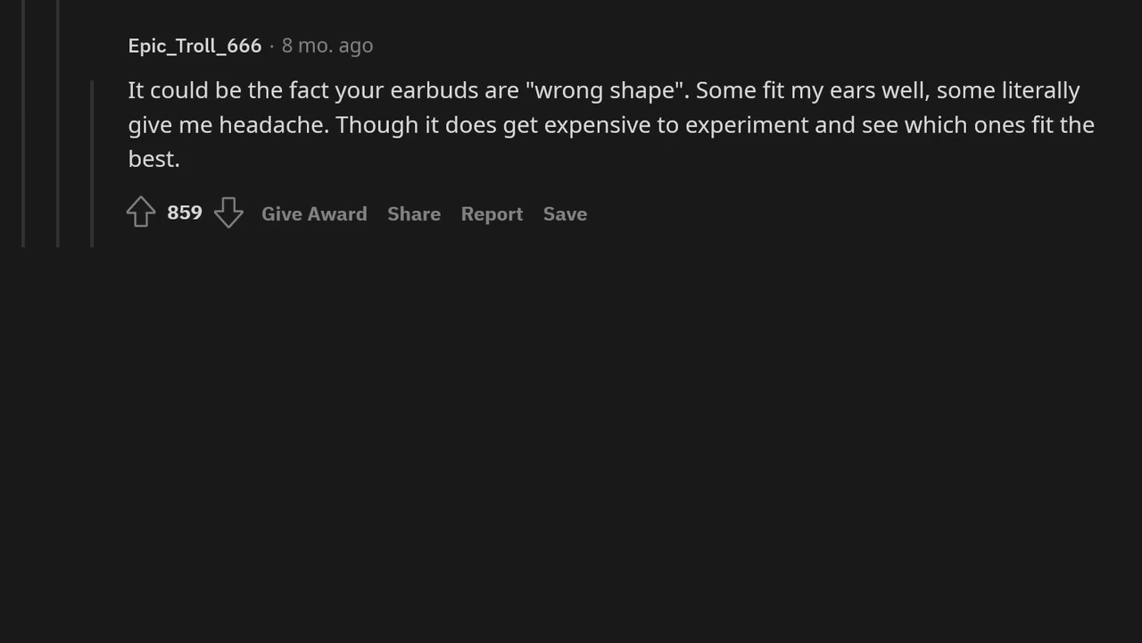
pyautogui.scroll(-3)
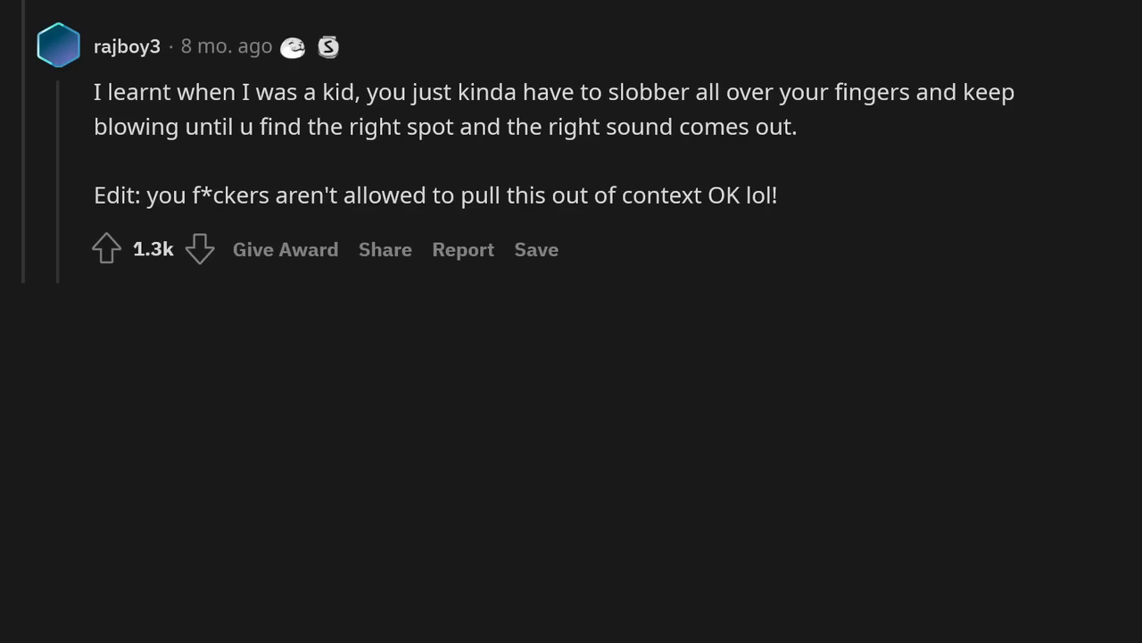
pyautogui.scroll(-3)
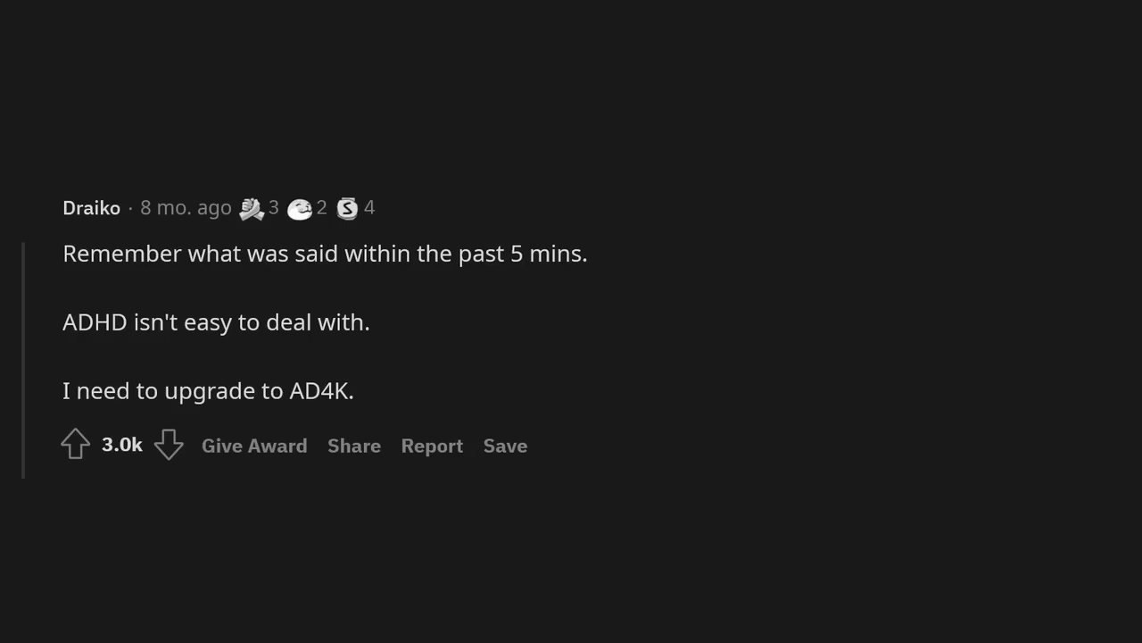
pyautogui.scroll(-3)
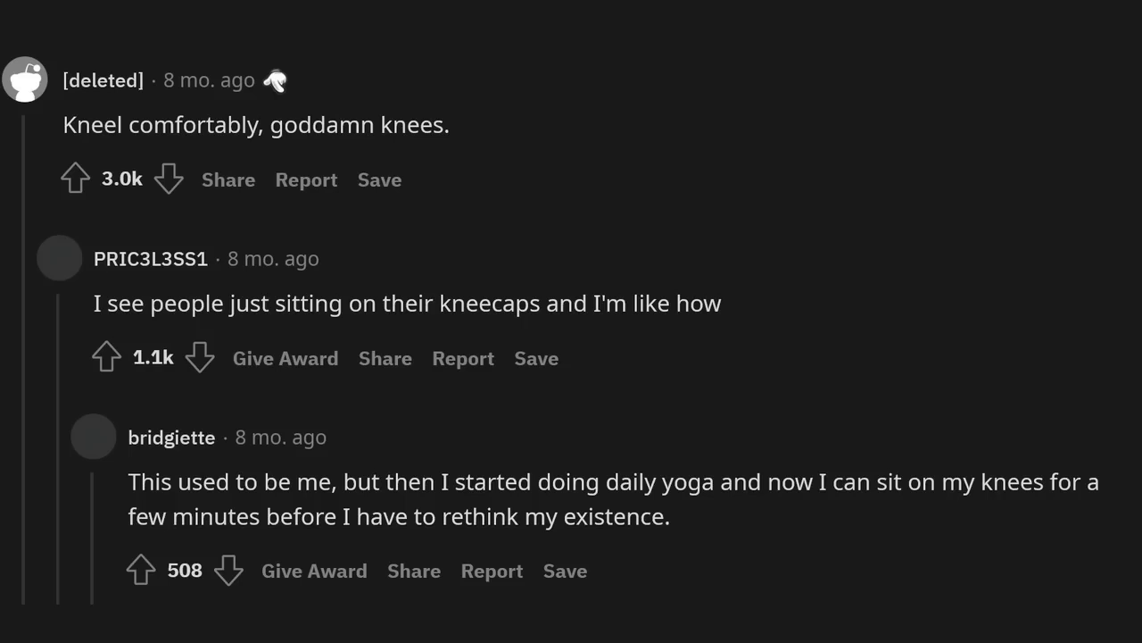
pyautogui.scroll(-3)
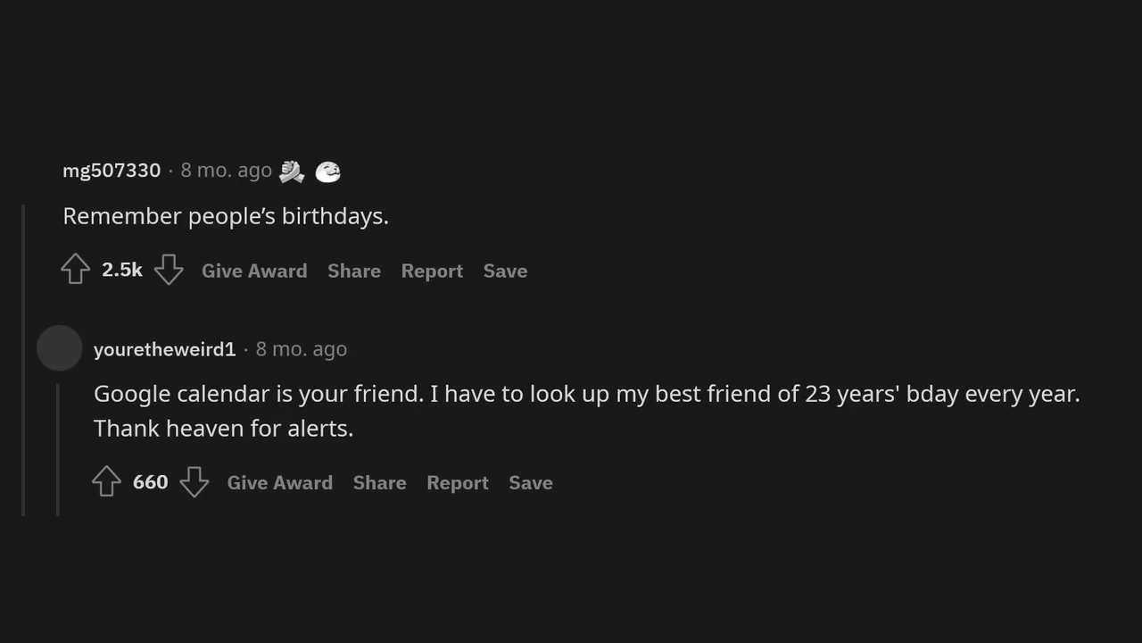
pyautogui.scroll(-3)
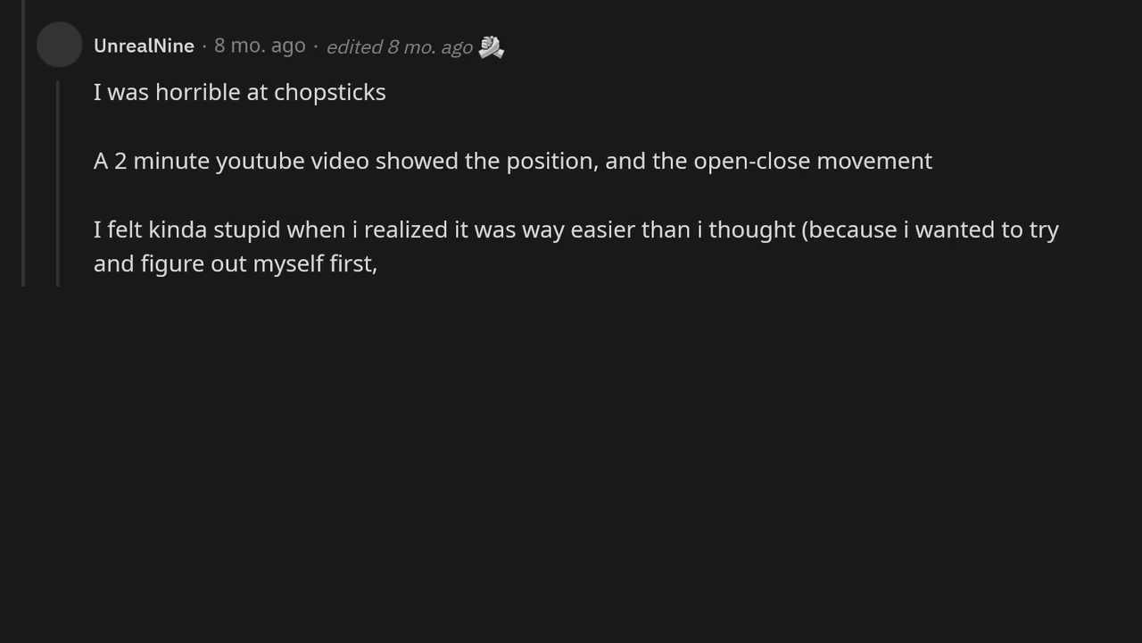
pyautogui.write('i was completely clueless)')
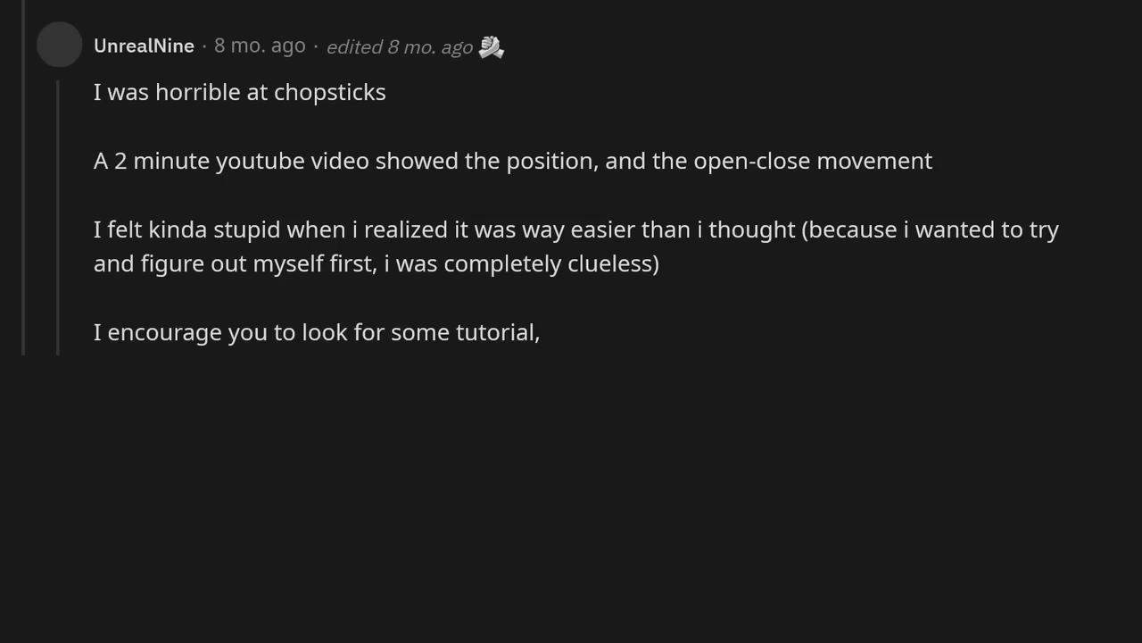
pyautogui.write('you got this!')
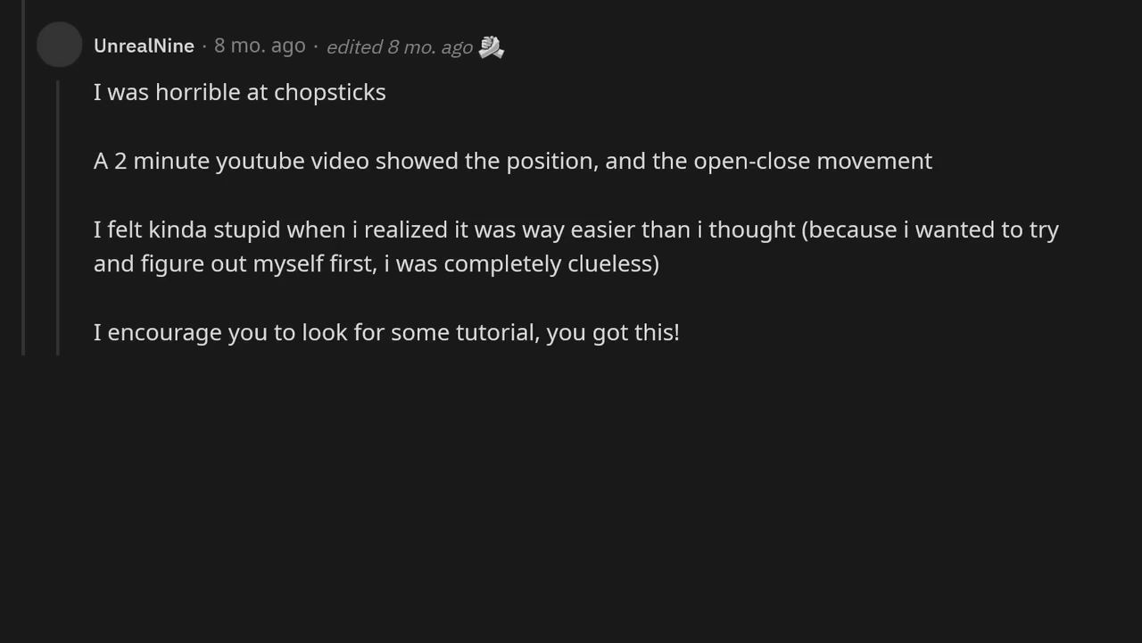
pyautogui.write('Edit: adding the video explaining how to do it in less than 1 minute that may help')
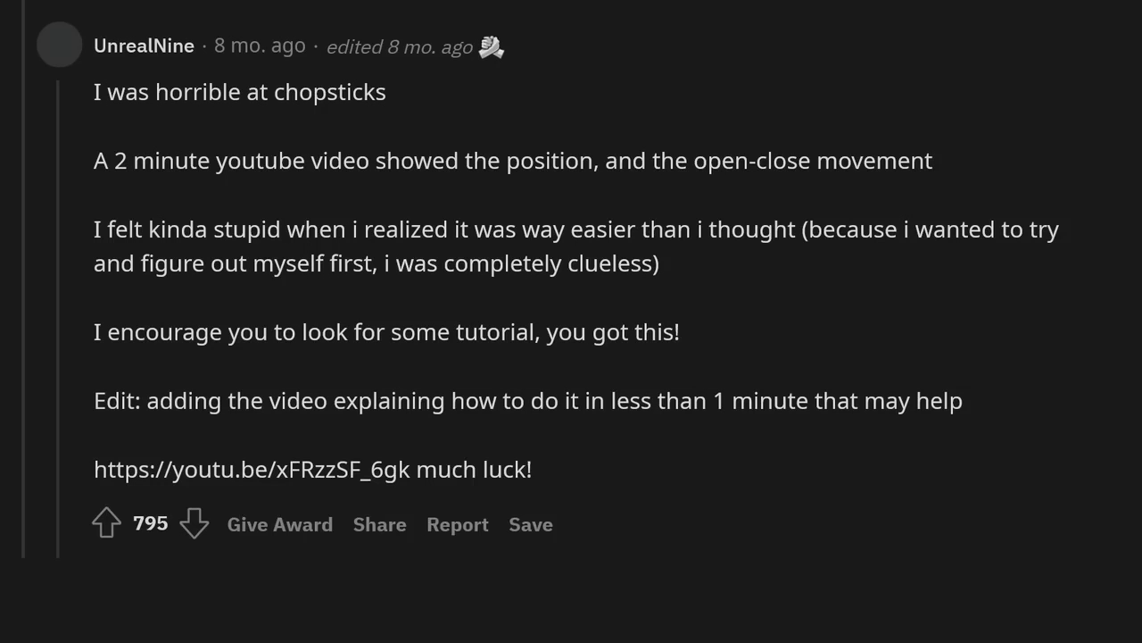
pyautogui.scroll(-3)
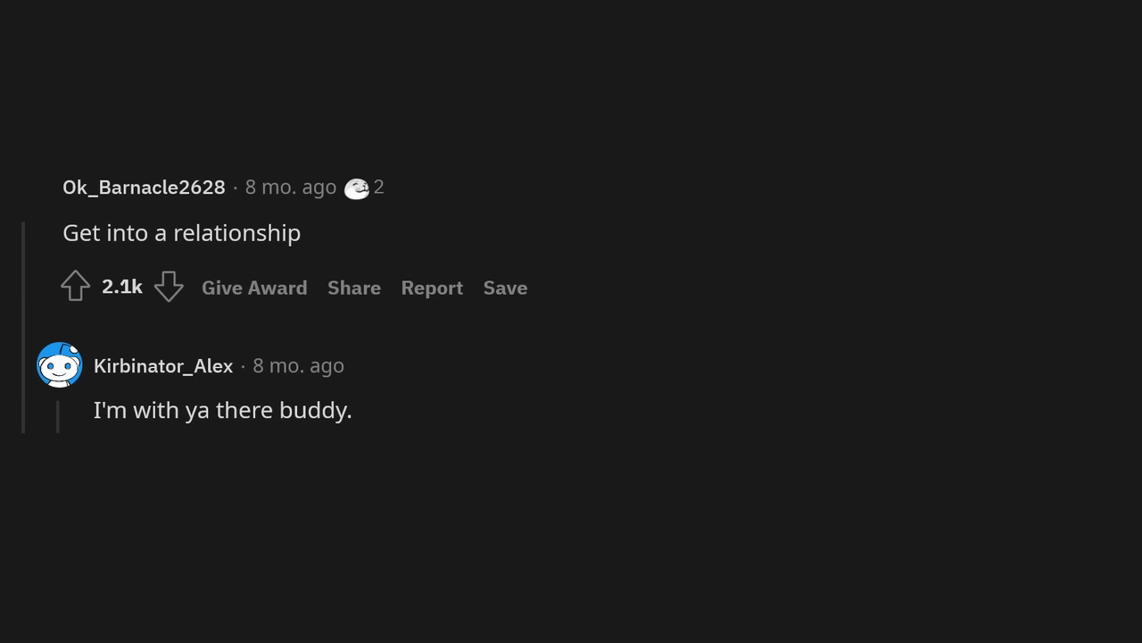
pyautogui.scroll(-3)
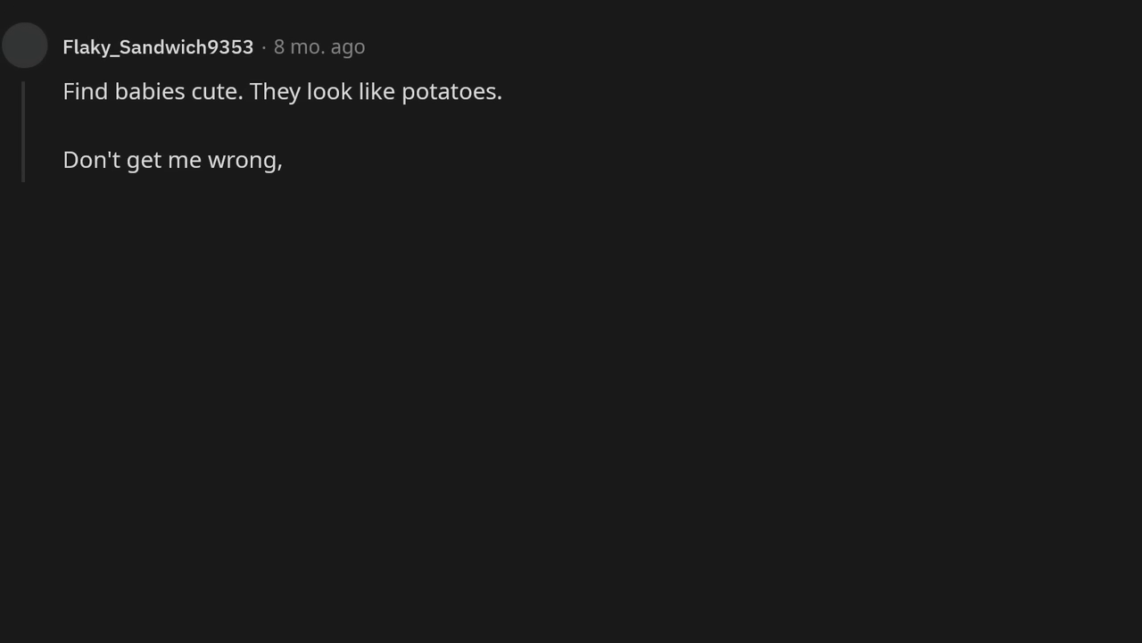
pyautogui.write('I like kids.')
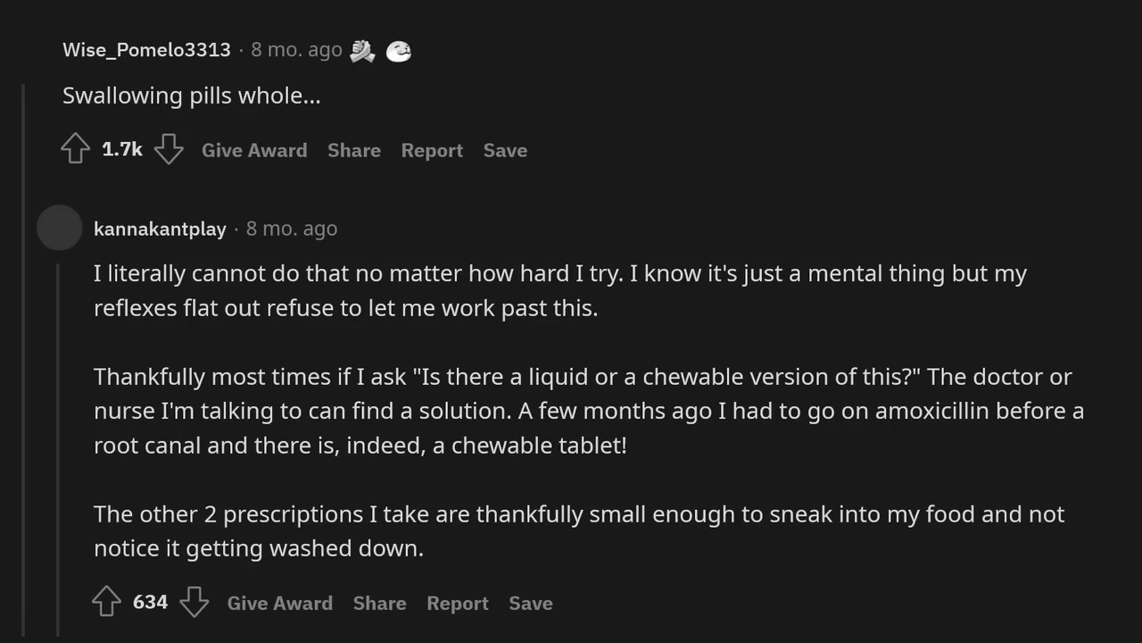
pyautogui.scroll(-3)
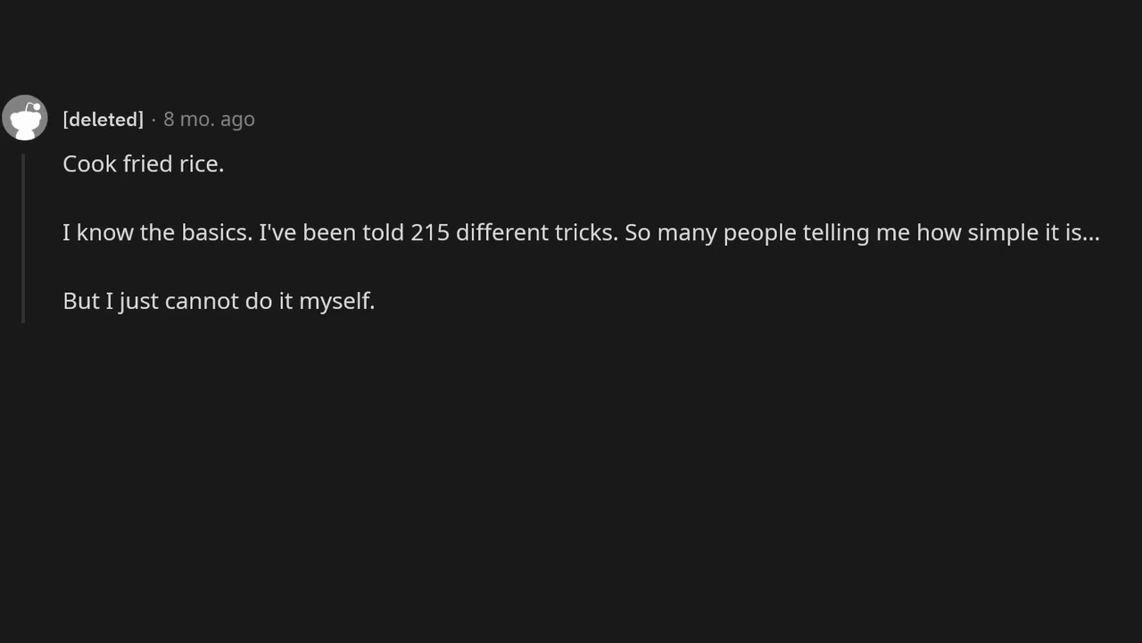
pyautogui.write("I don't know why,")
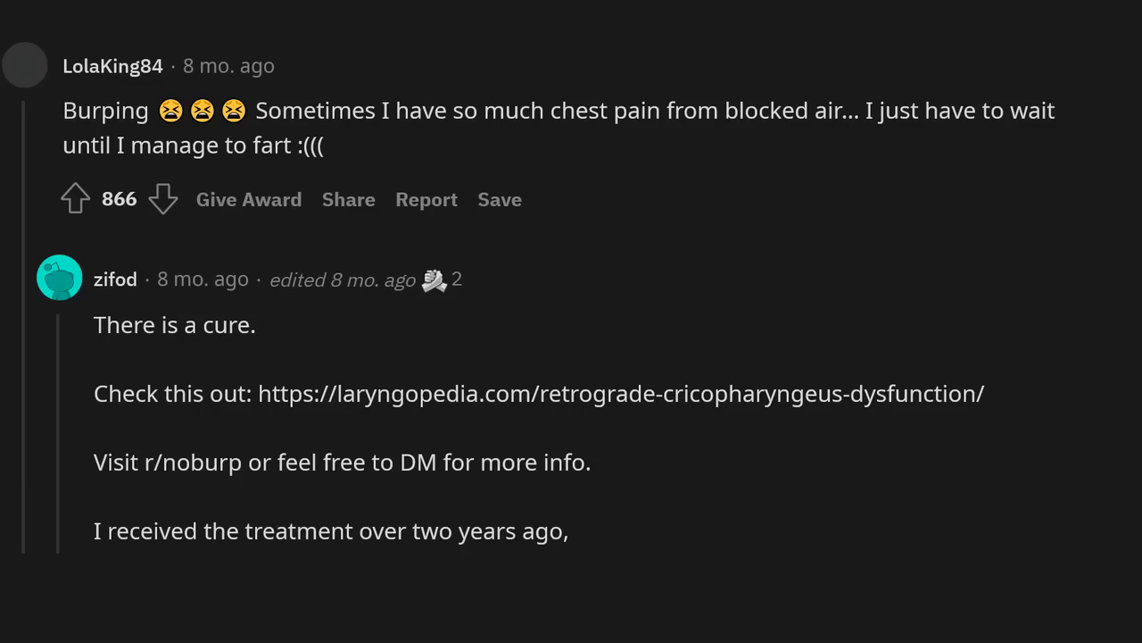
pyautogui.write('still burping.')
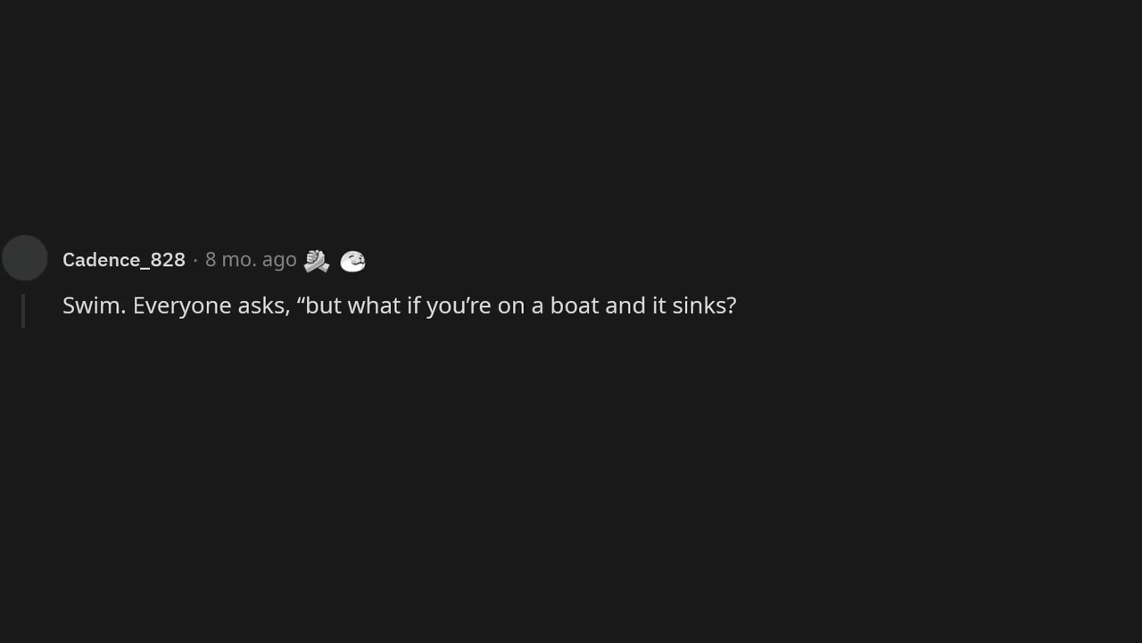
pyautogui.write('What will you do then??')
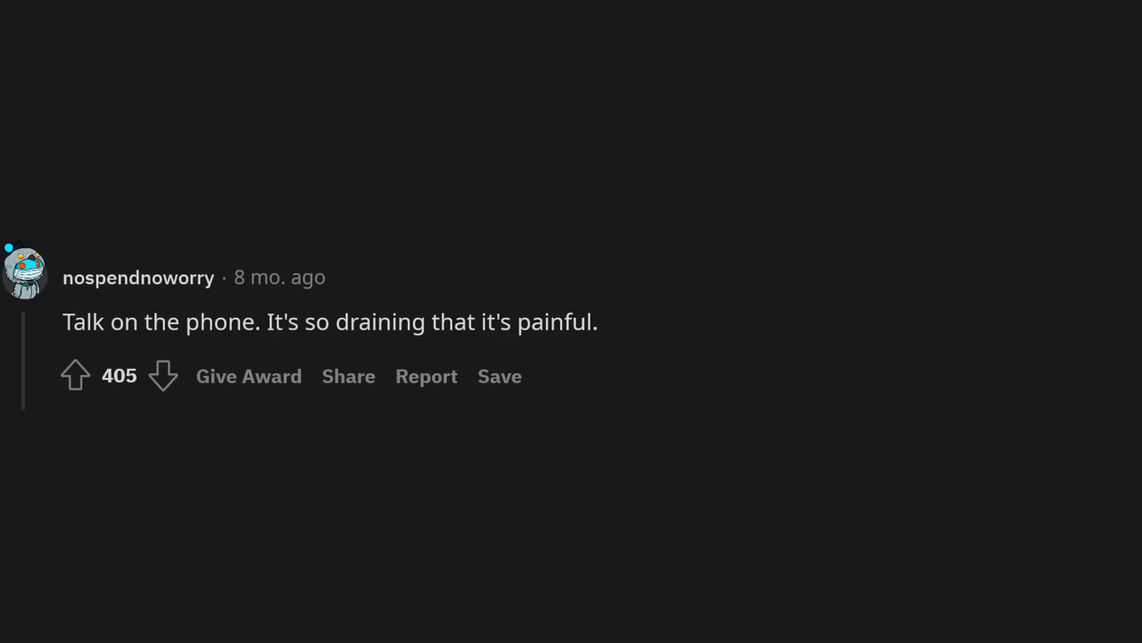
pyautogui.scroll(-3)
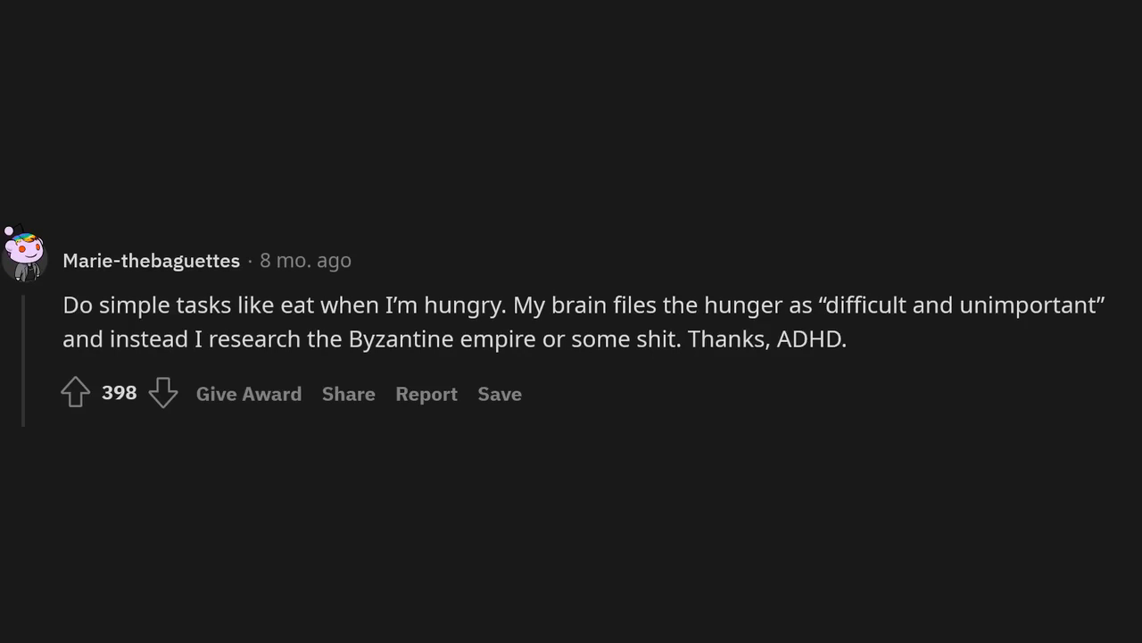